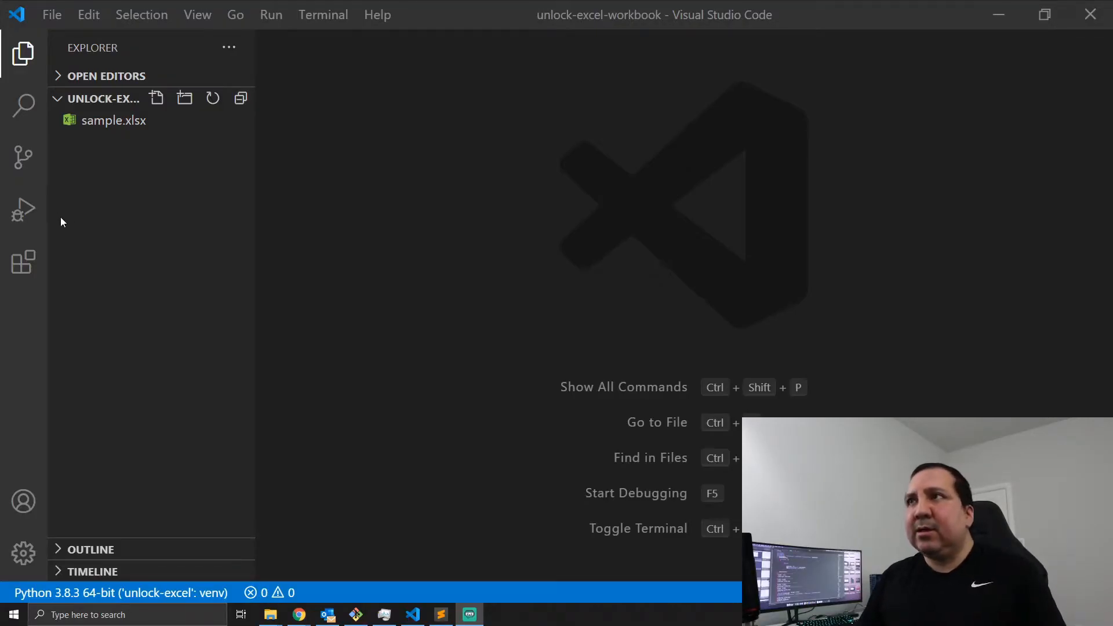
mouse_move(154, 141)
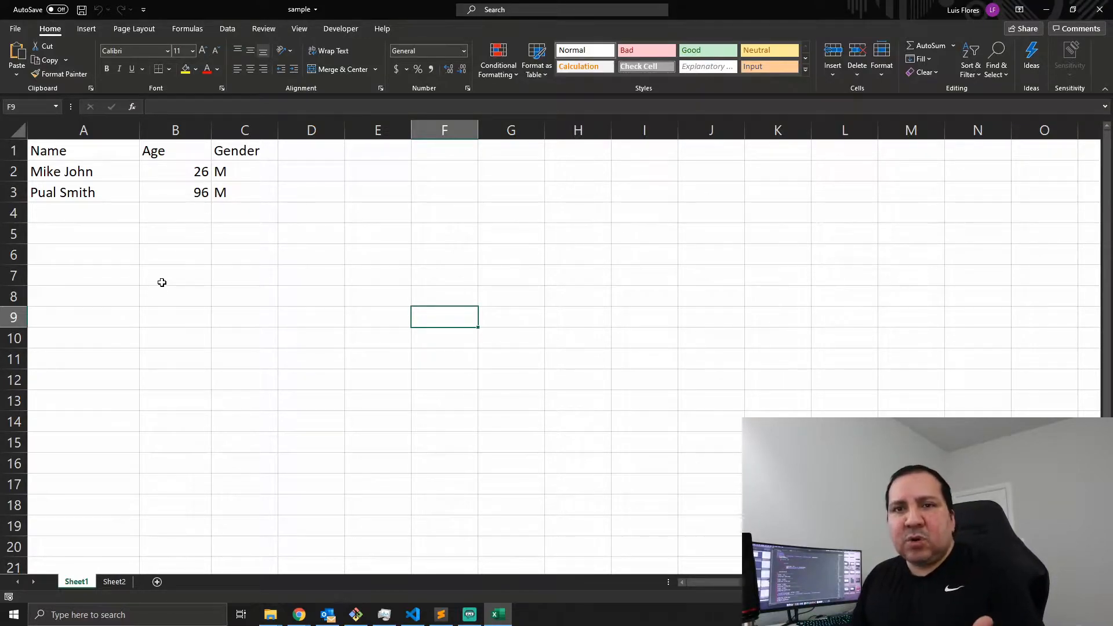
mouse_move(137, 172)
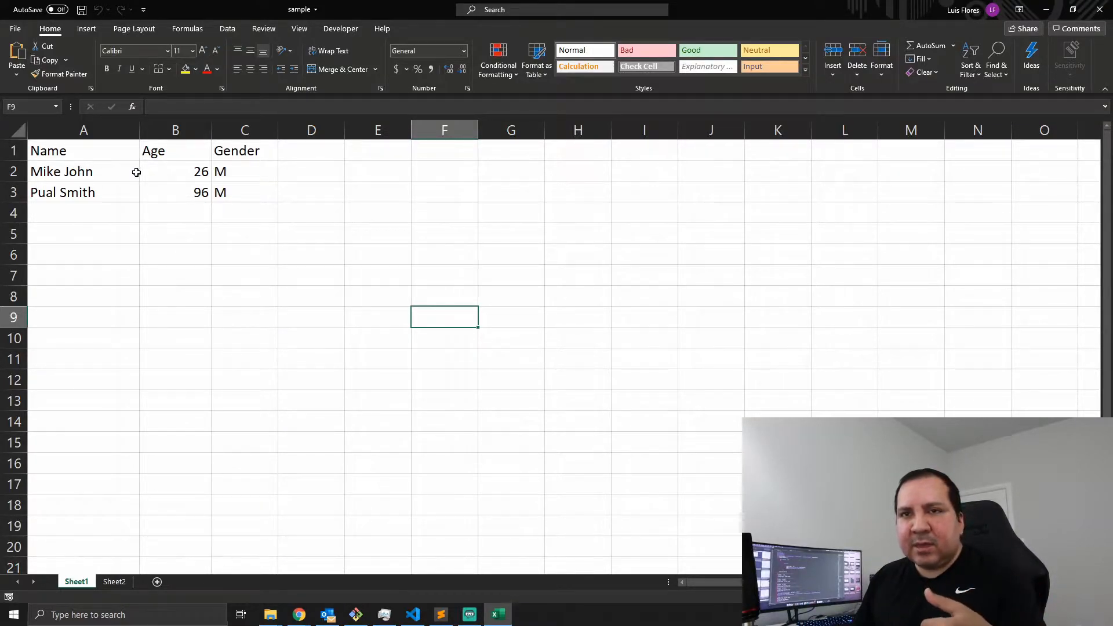
mouse_move(169, 490)
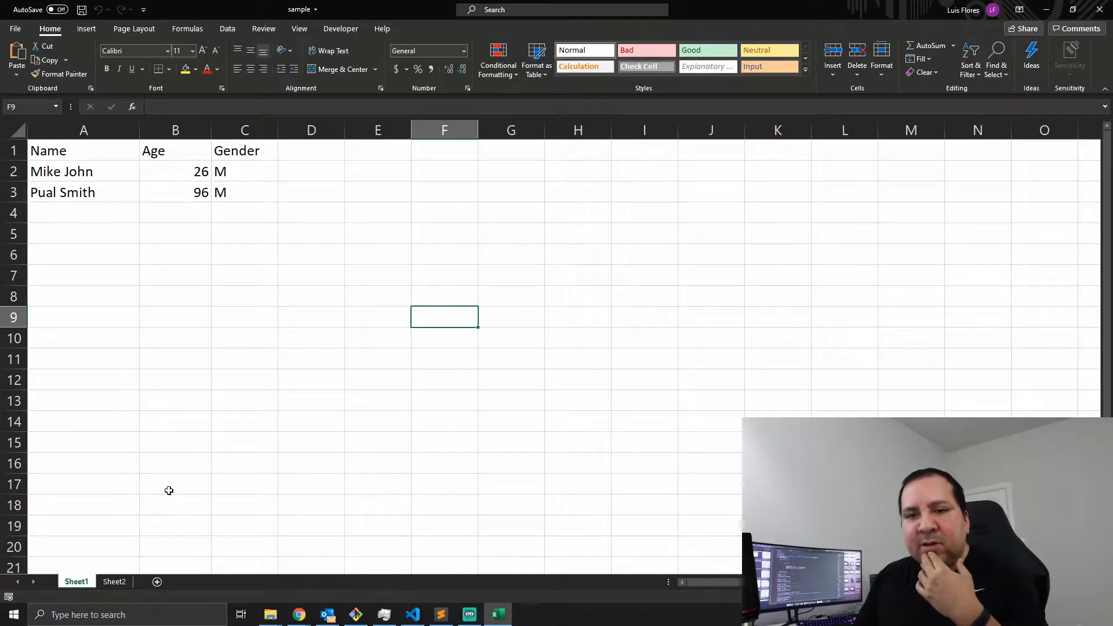
- Delete the old Sheet2 holding the name header and add a fresh empty Sheet2 beside Sheet1
left_click(113, 581)
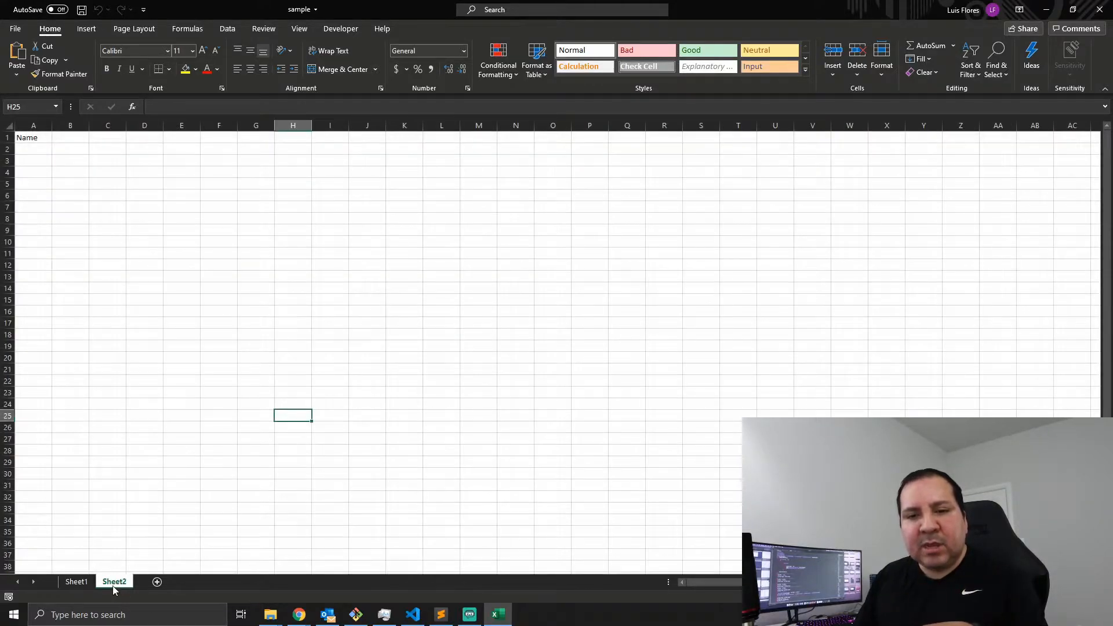
right_click(115, 581)
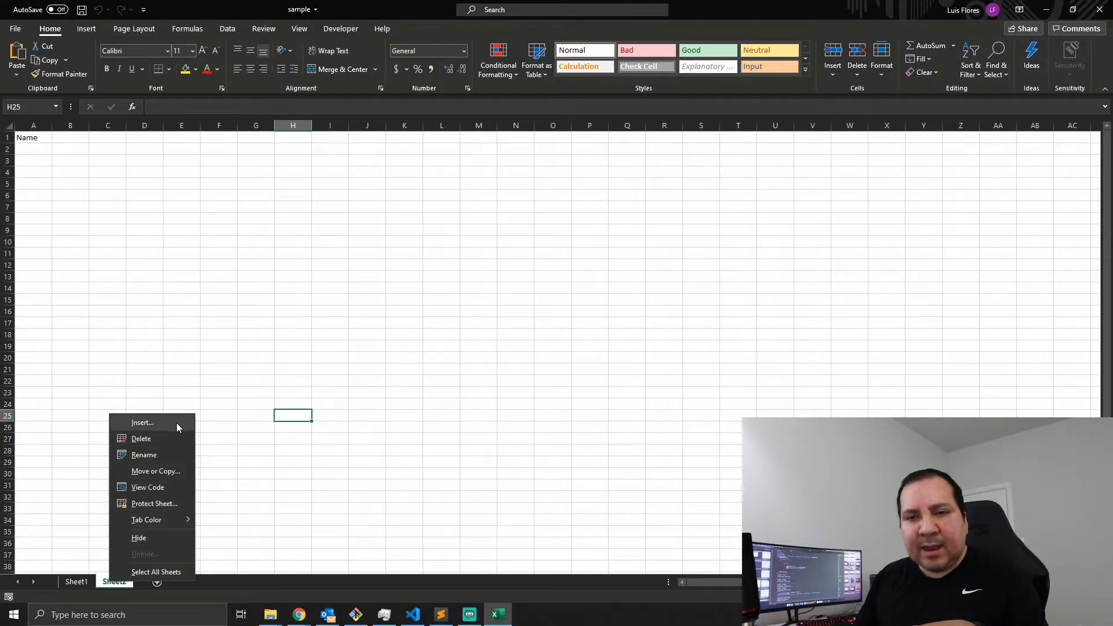
left_click(140, 439)
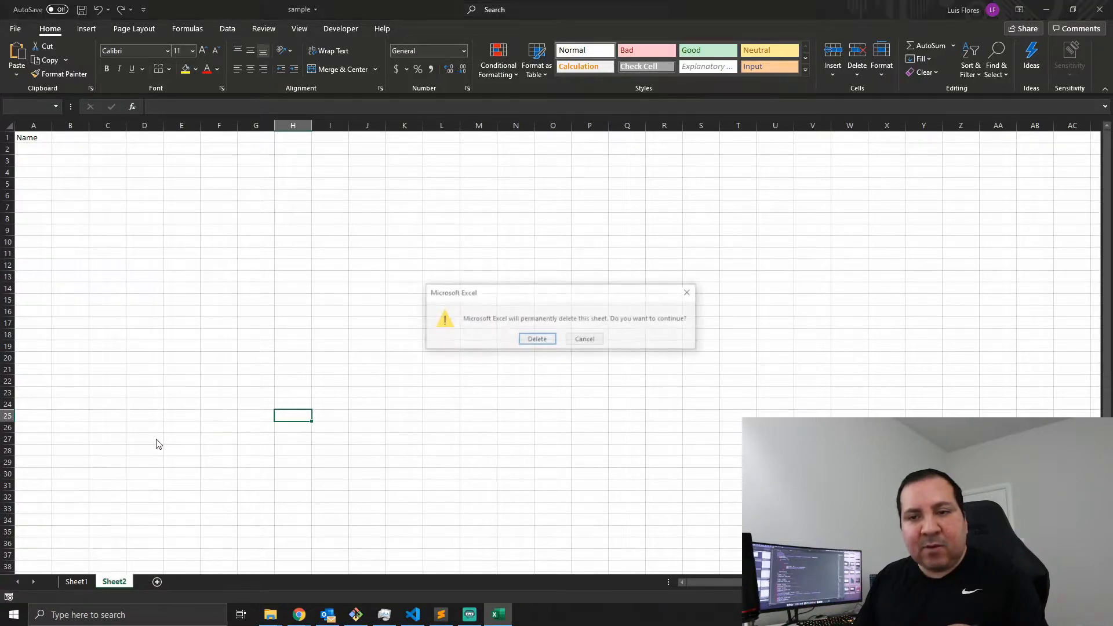
left_click(537, 339)
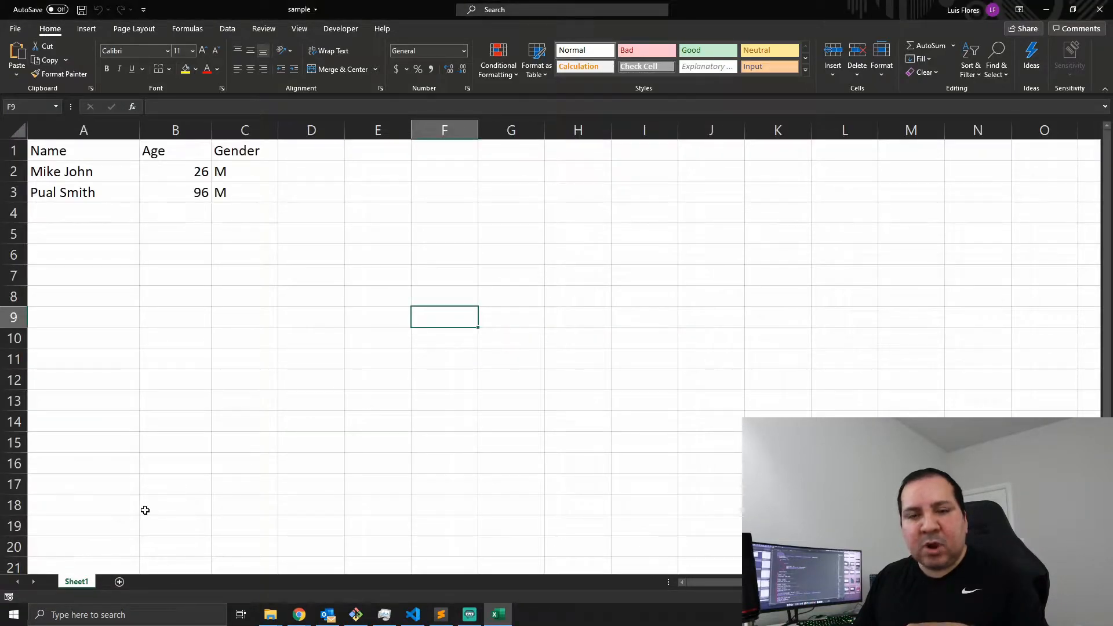
left_click(120, 580)
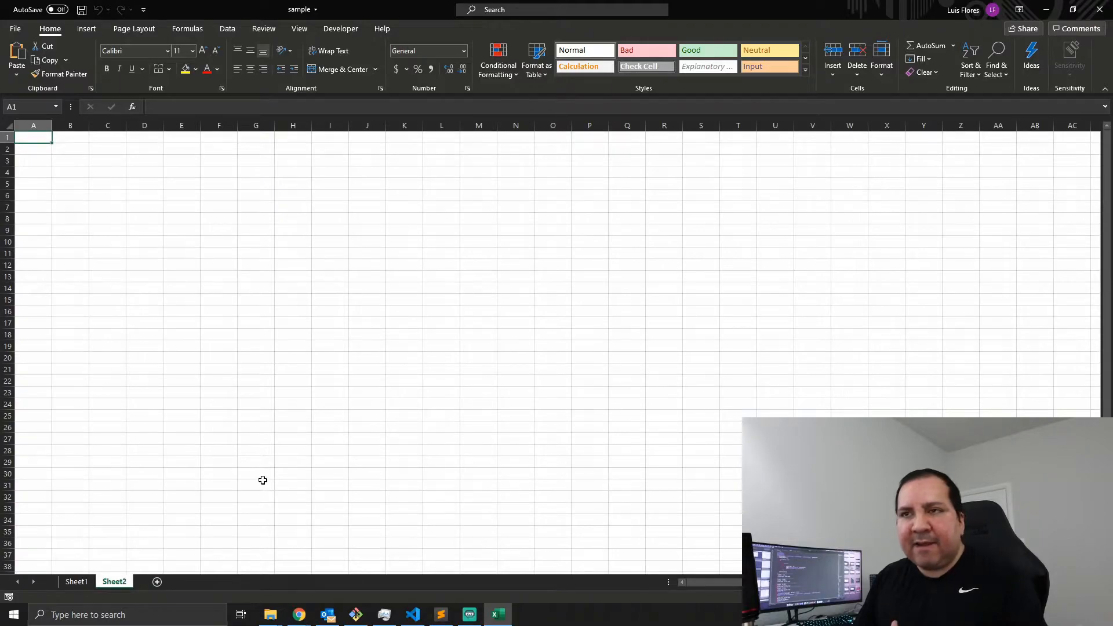
mouse_move(220, 536)
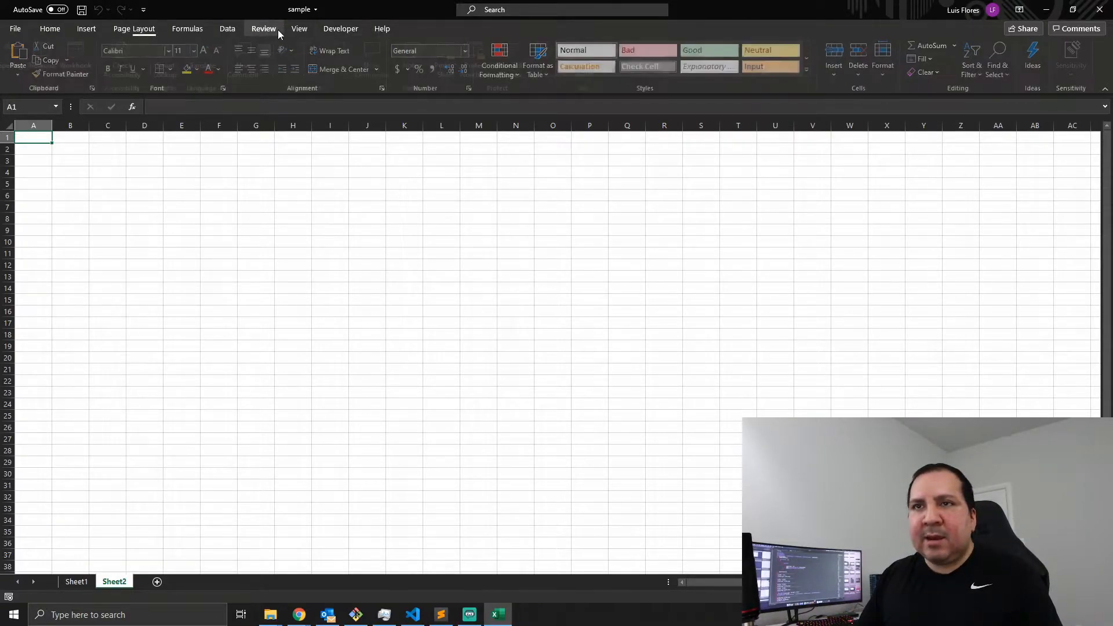
- Protect the workbook structure from the Review ribbon, entering and confirming a password
left_click(263, 28)
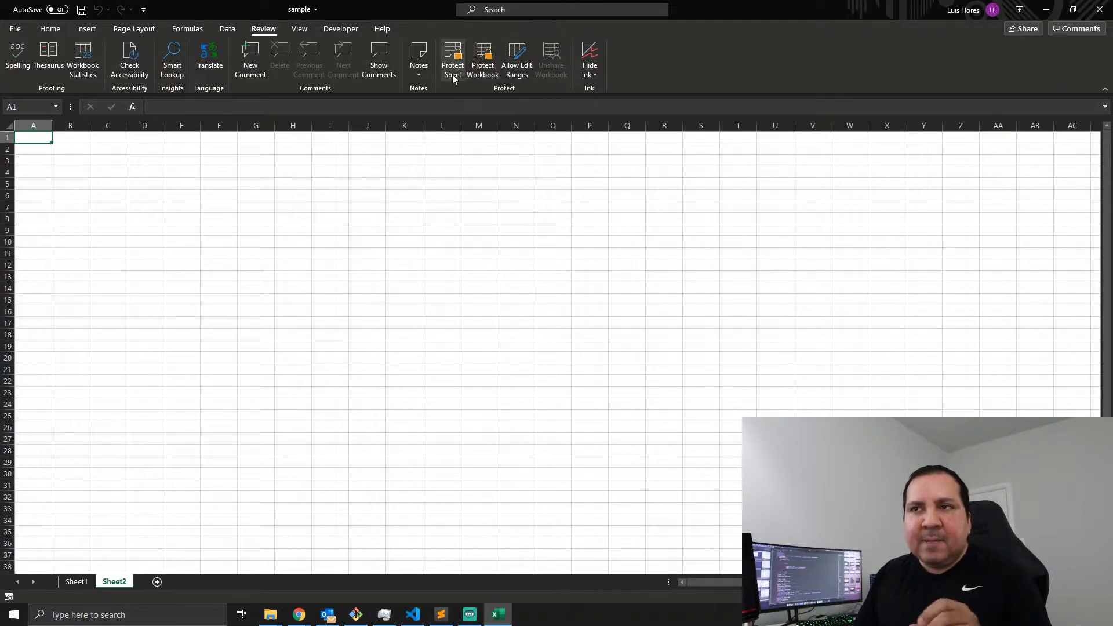
mouse_move(453, 60)
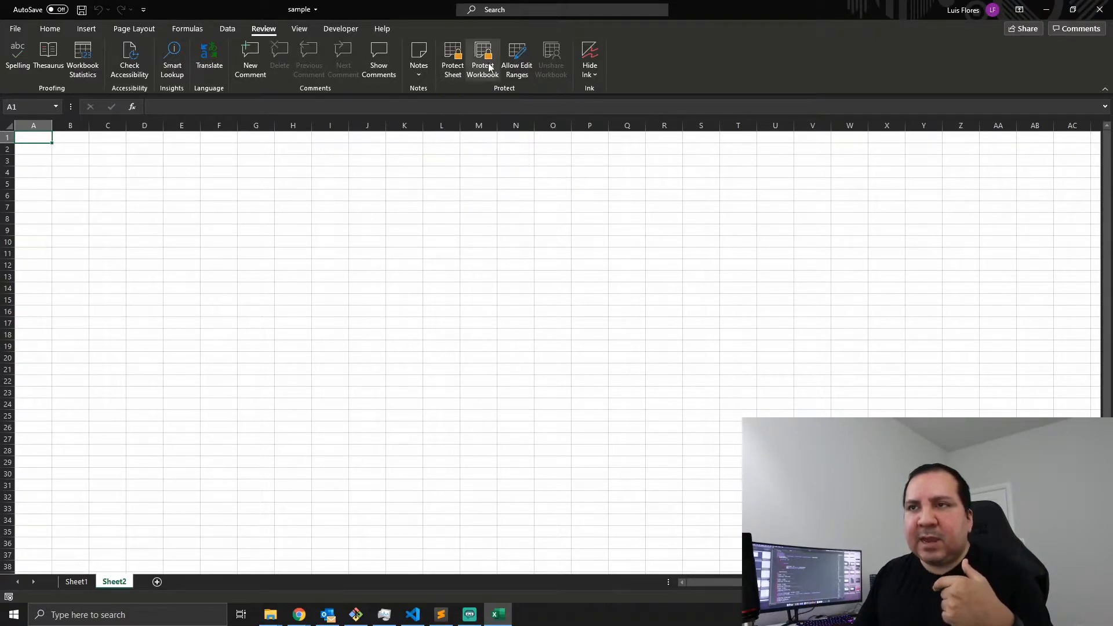
left_click(482, 59)
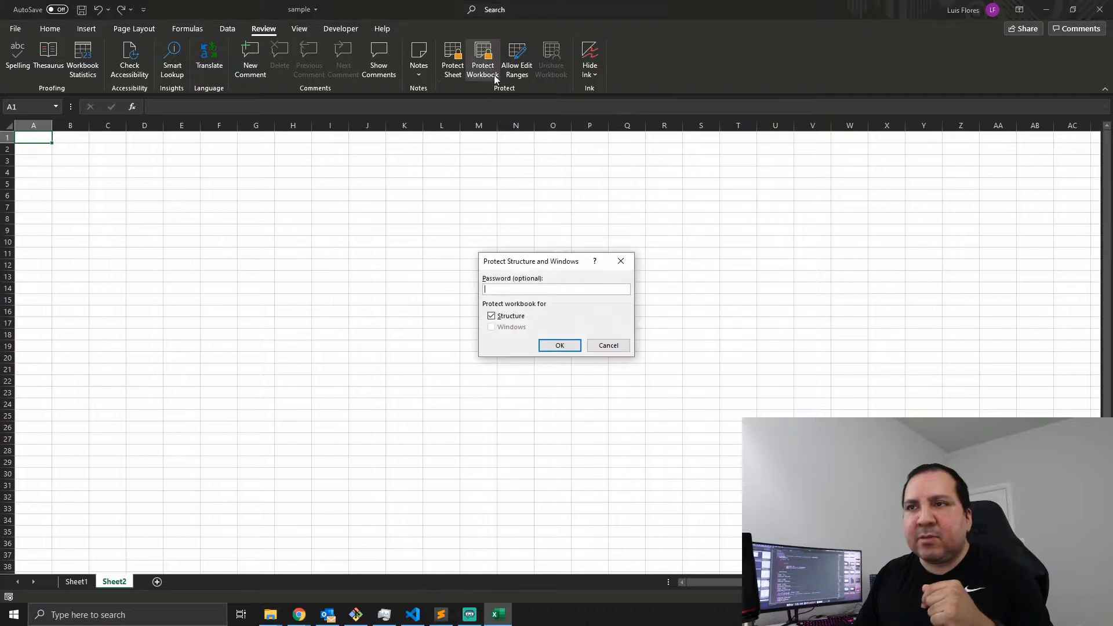
mouse_move(702, 297)
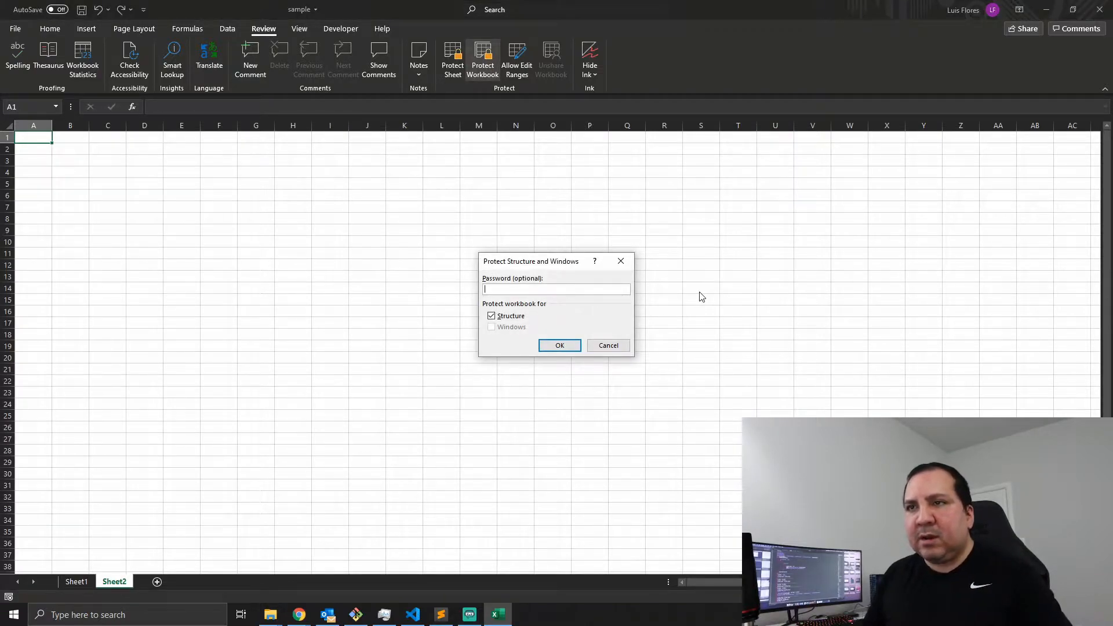
type("•••••")
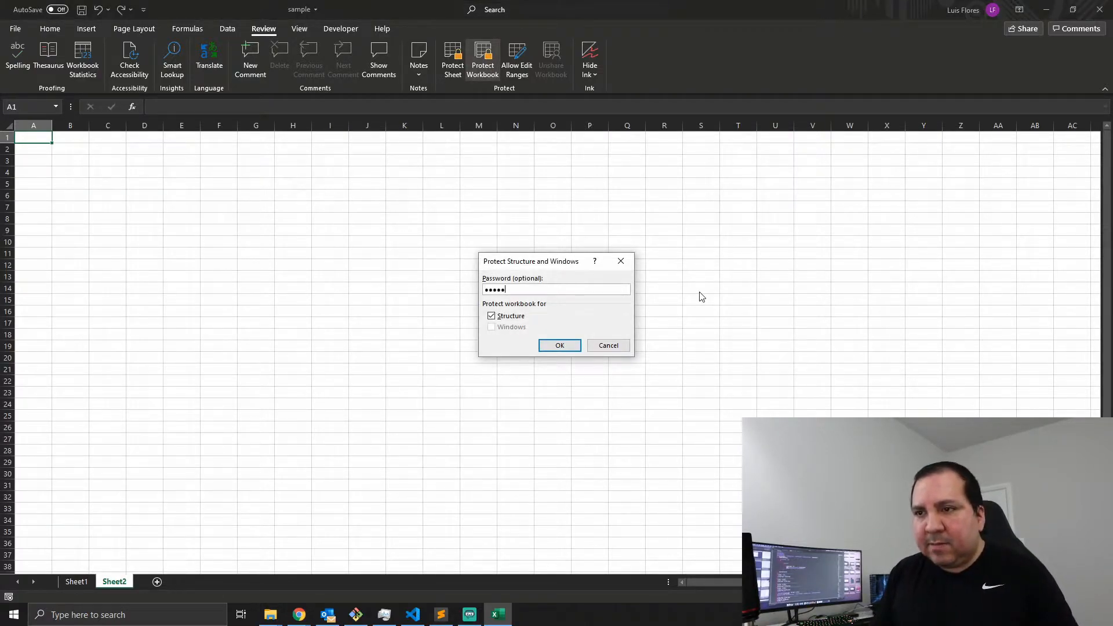
key("backspace")
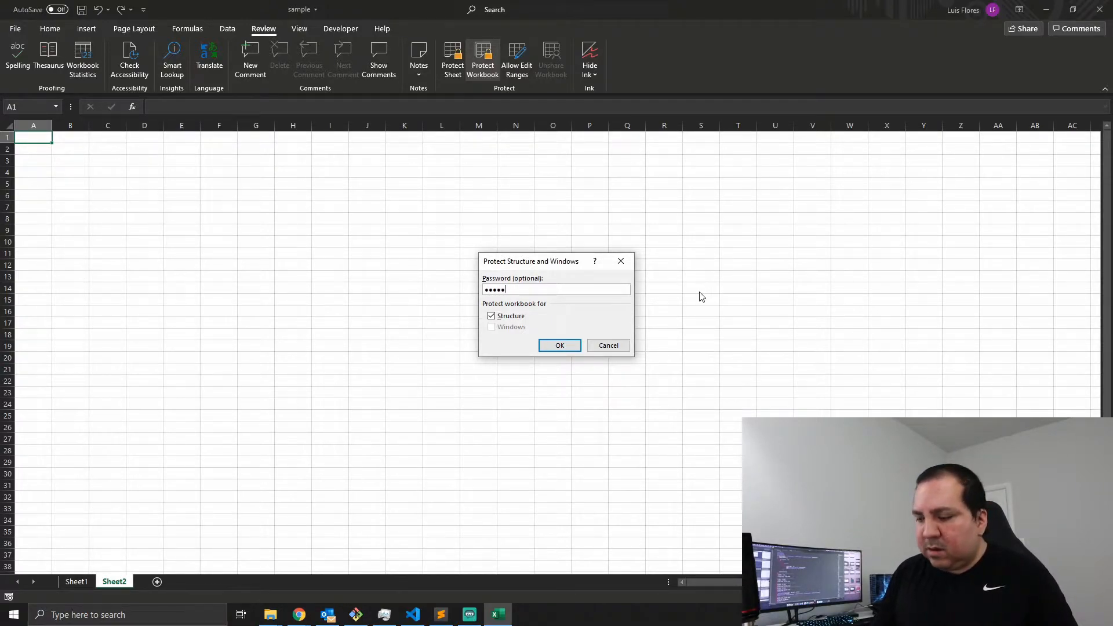
left_click(558, 346)
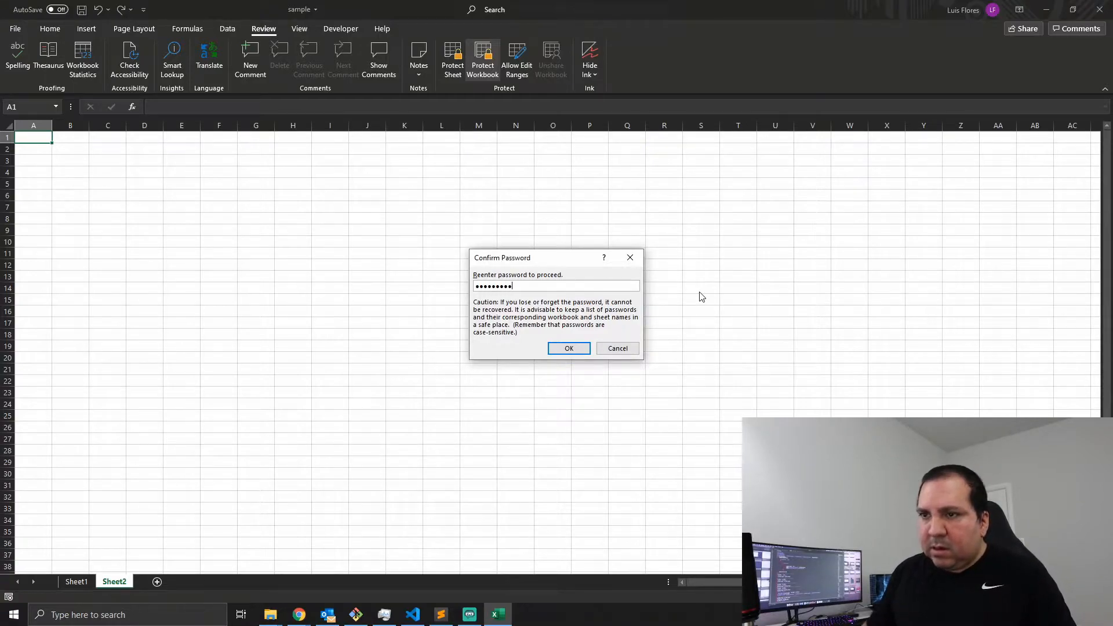
left_click(568, 348)
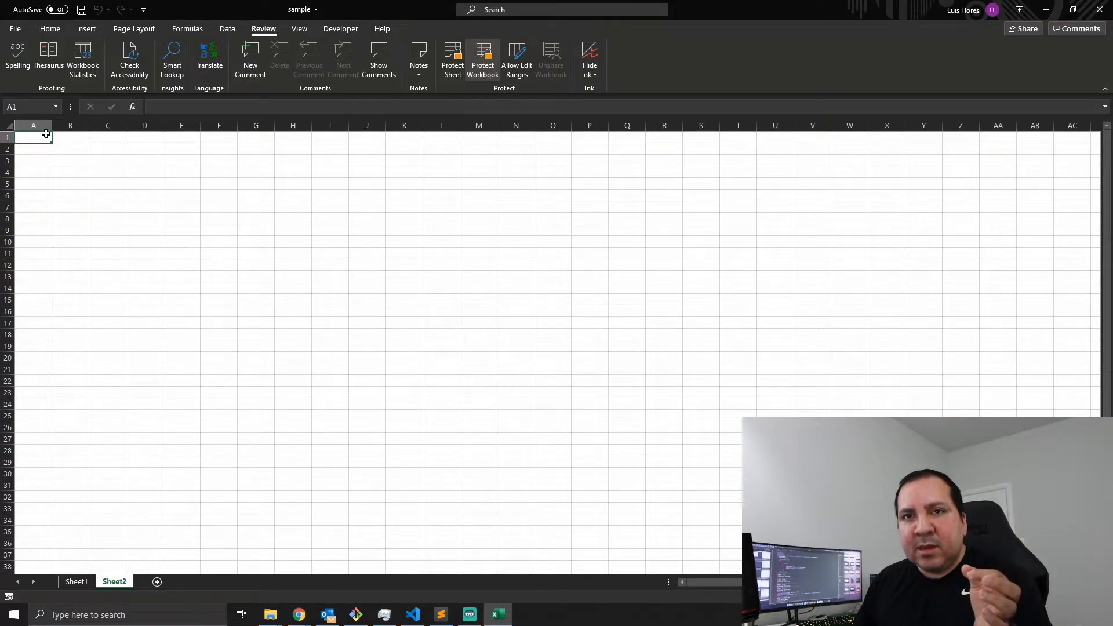
- Add Name and Age headings on Sheet2 and check Sheet2's menu, where Delete and Rename are greyed out
type("Nem")
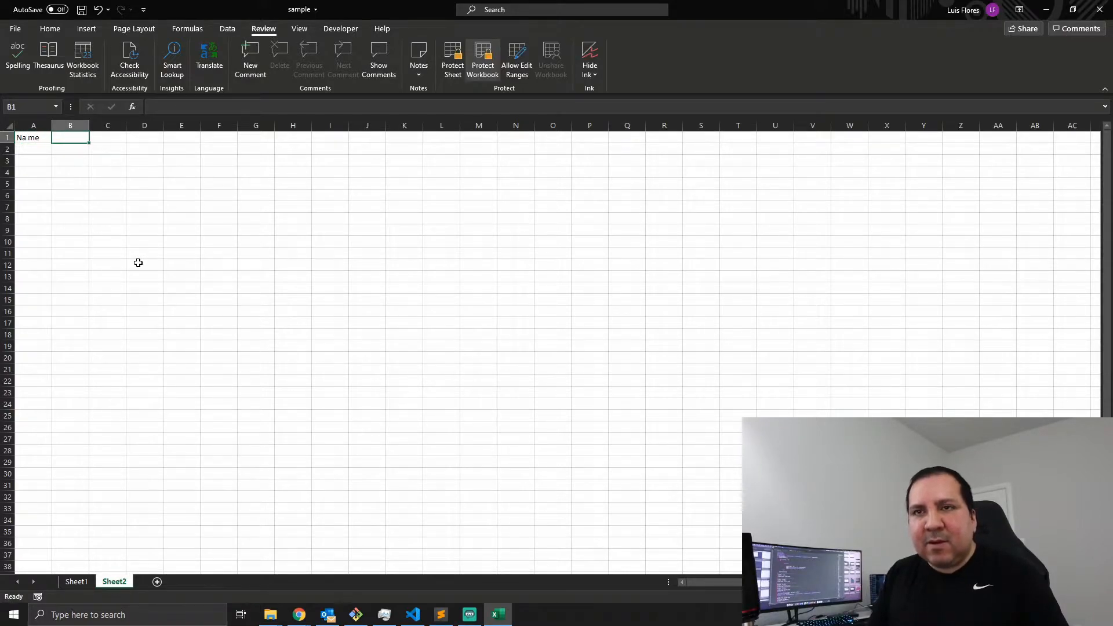
type("Age")
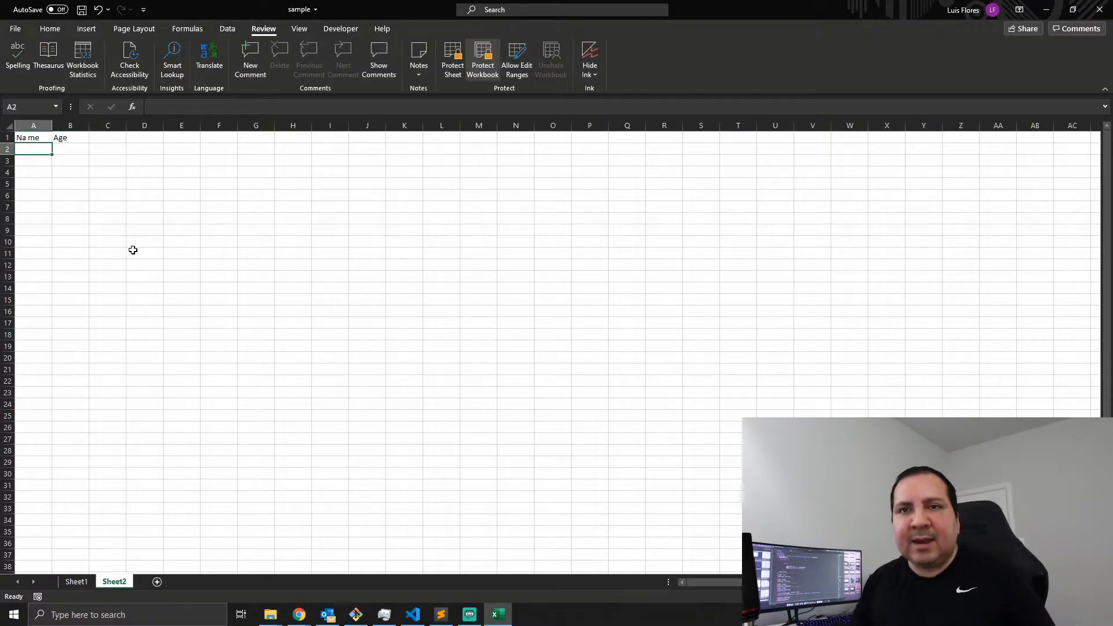
mouse_move(117, 538)
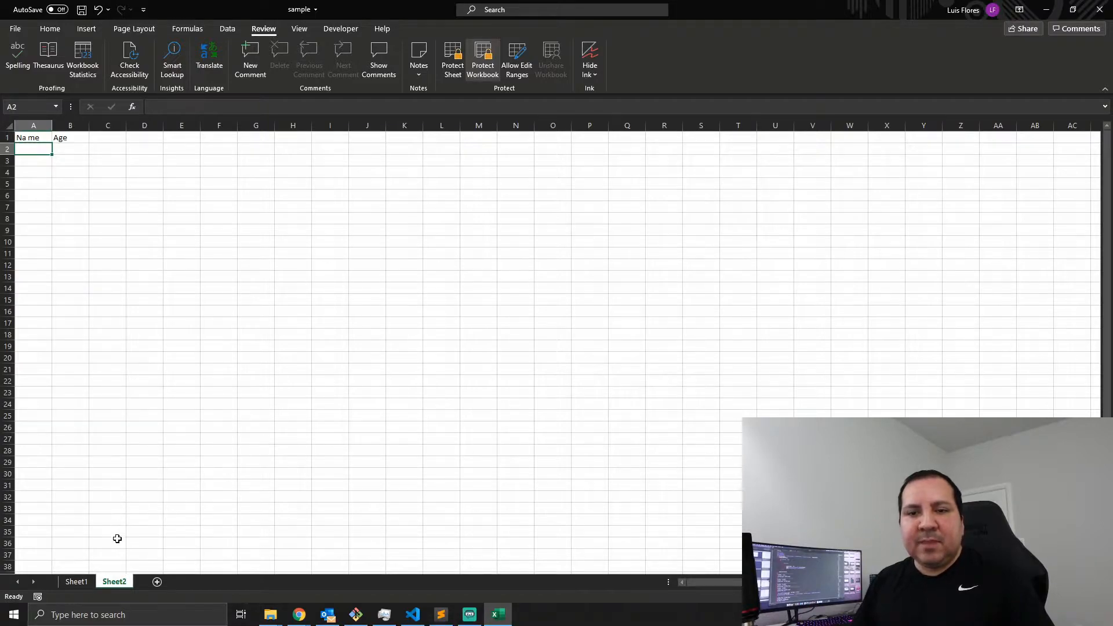
right_click(114, 581)
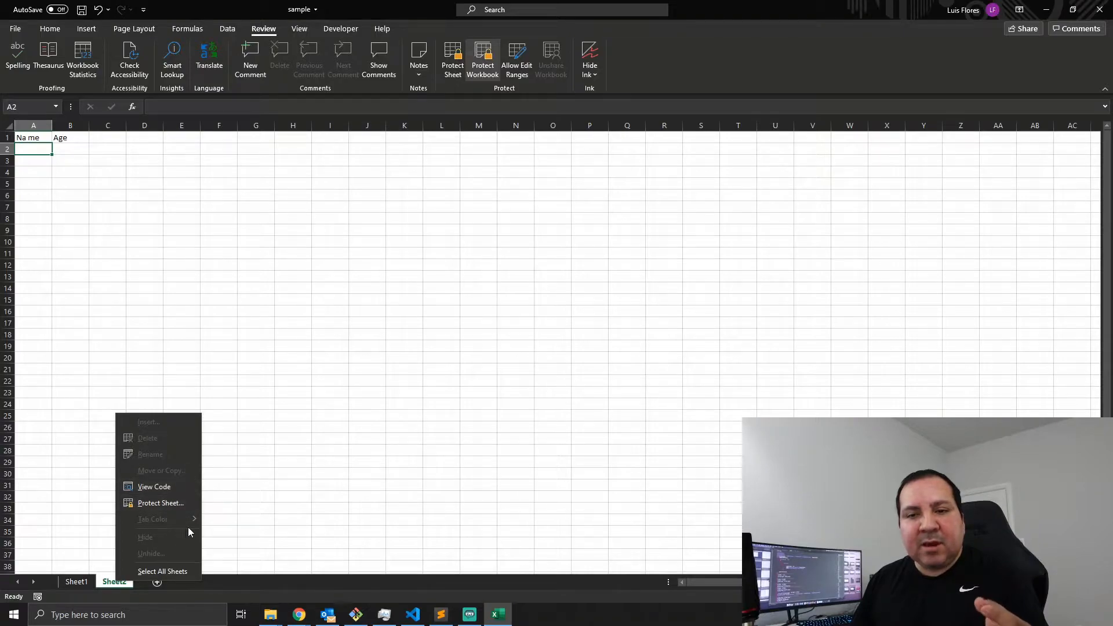
mouse_move(176, 548)
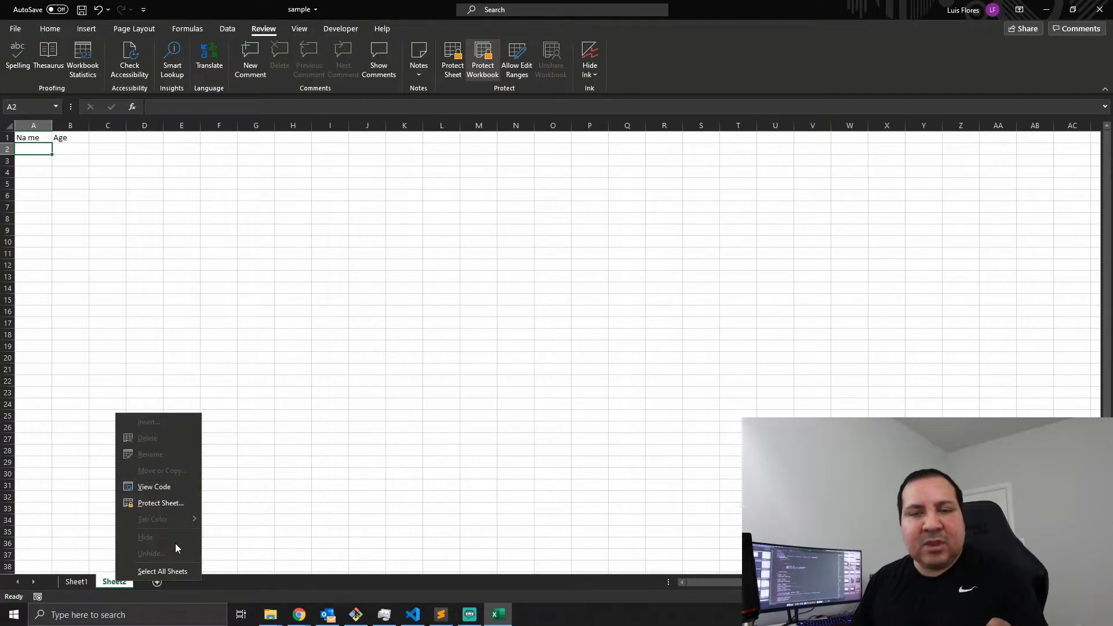
mouse_move(283, 280)
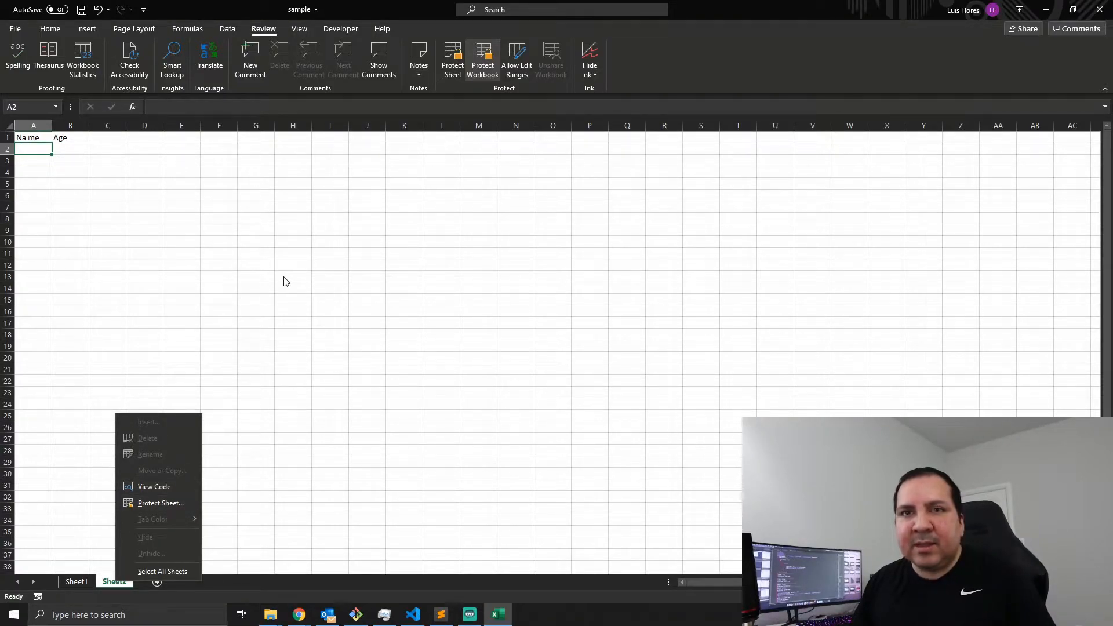
left_click(154, 485)
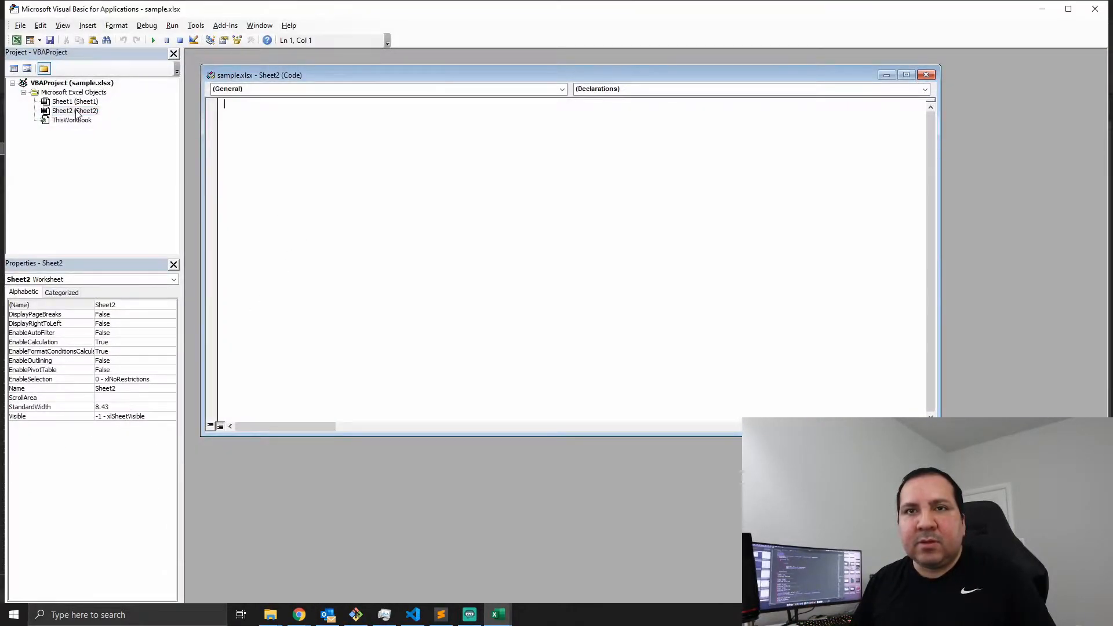
left_click(72, 119)
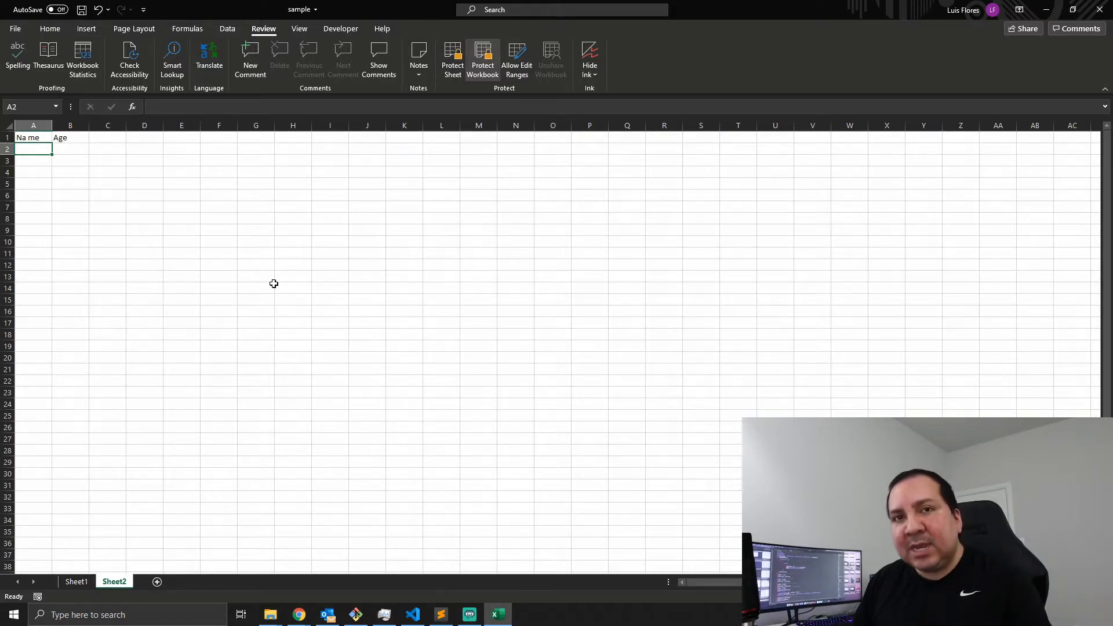
mouse_move(276, 296)
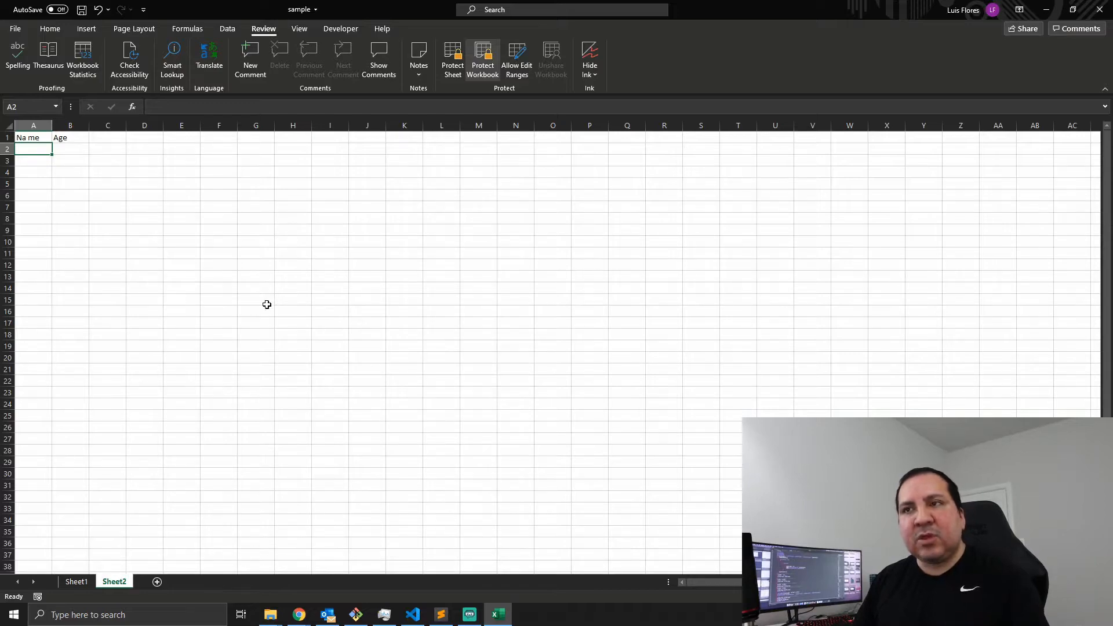
mouse_move(158, 349)
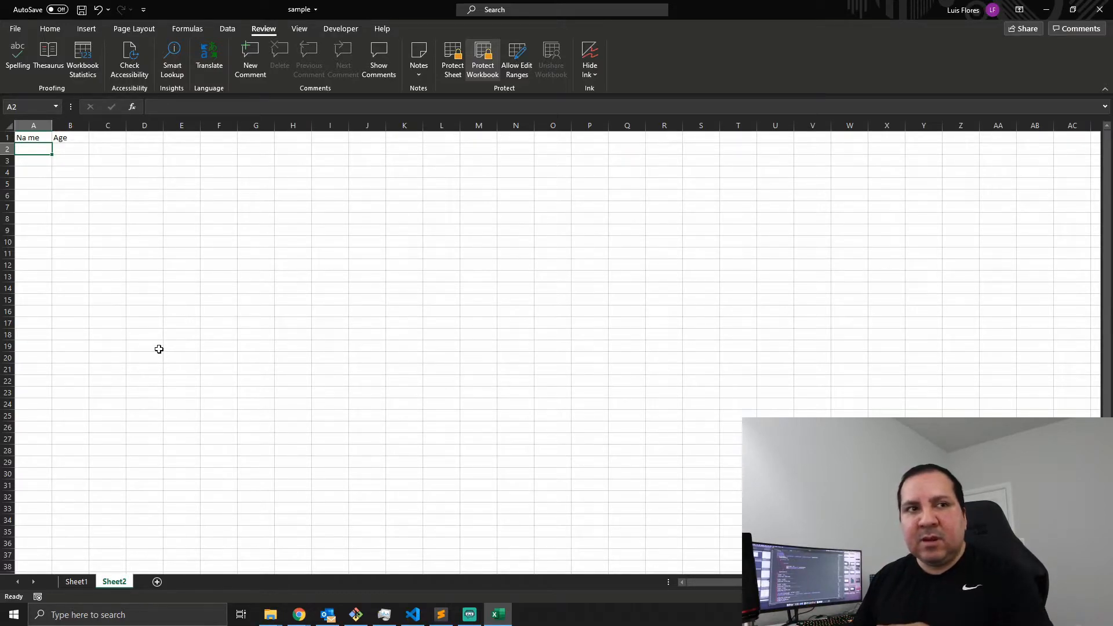
mouse_move(165, 353)
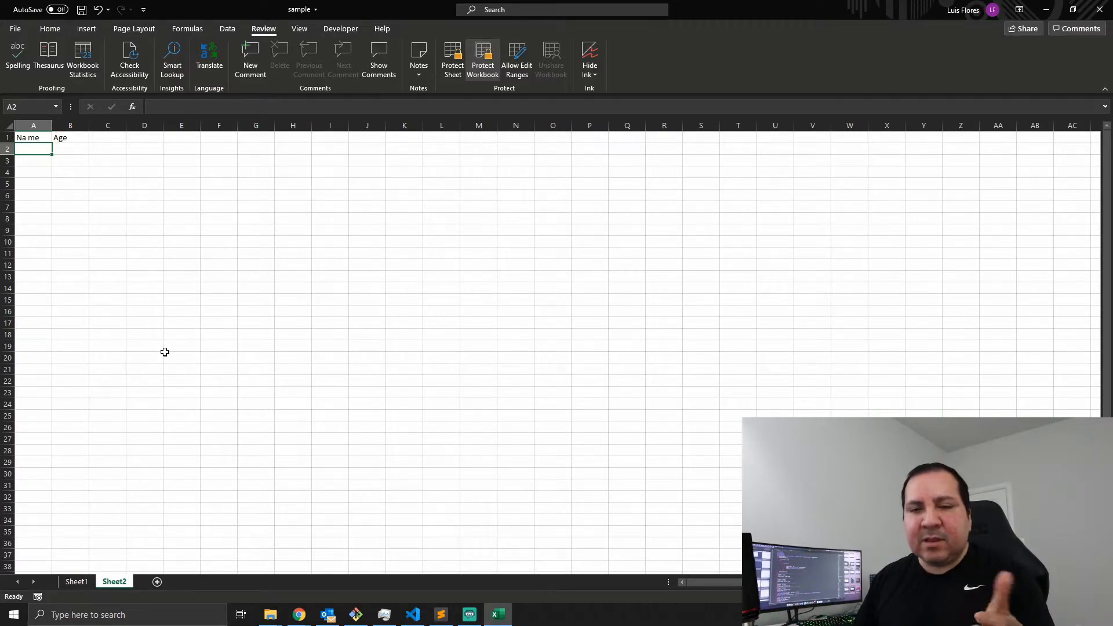
- Return to Sheet1 and save the protected workbook
left_click(77, 581)
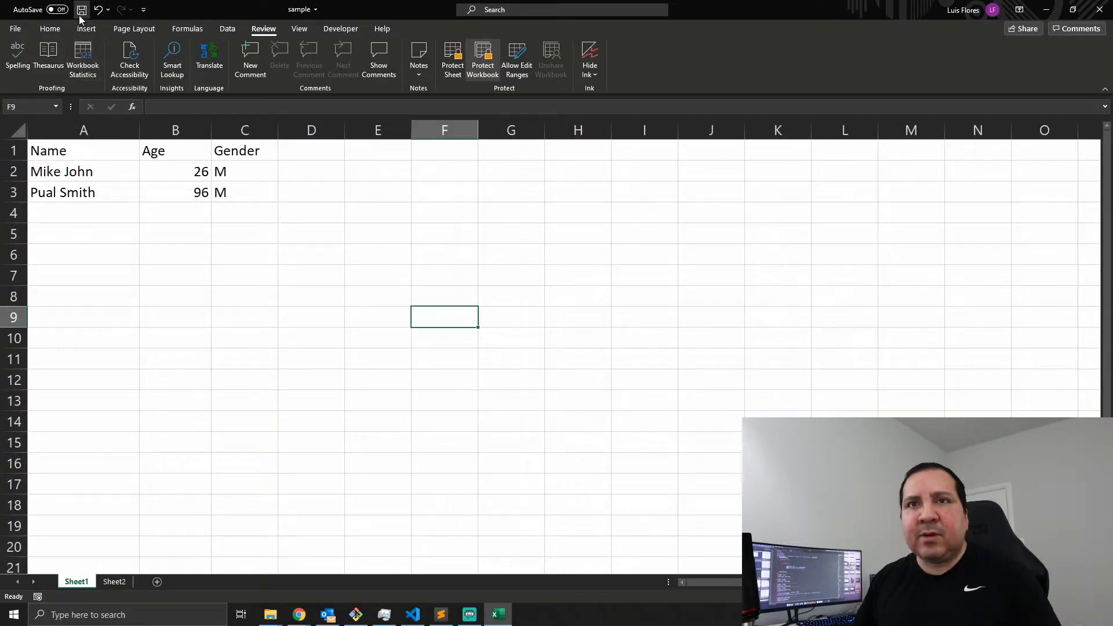
left_click(81, 9)
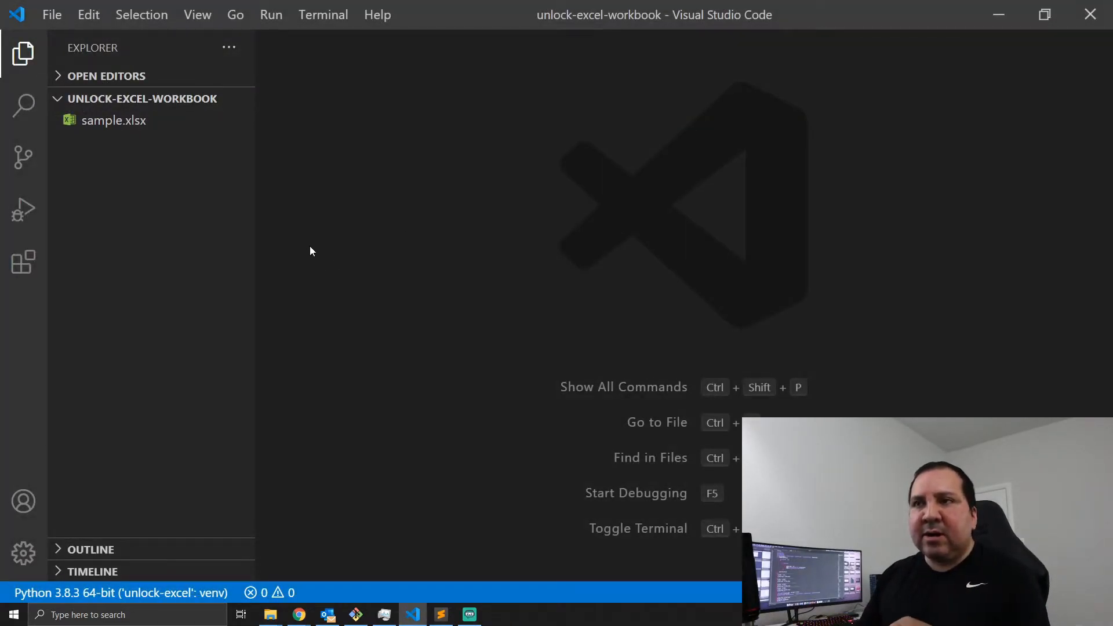
mouse_move(299, 239)
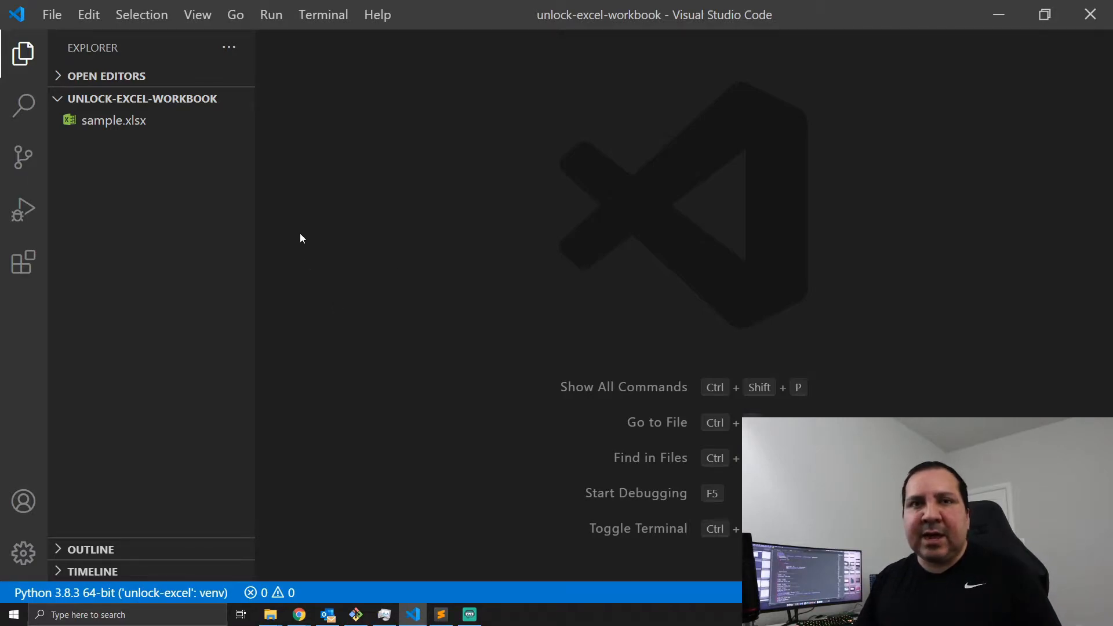
mouse_move(162, 208)
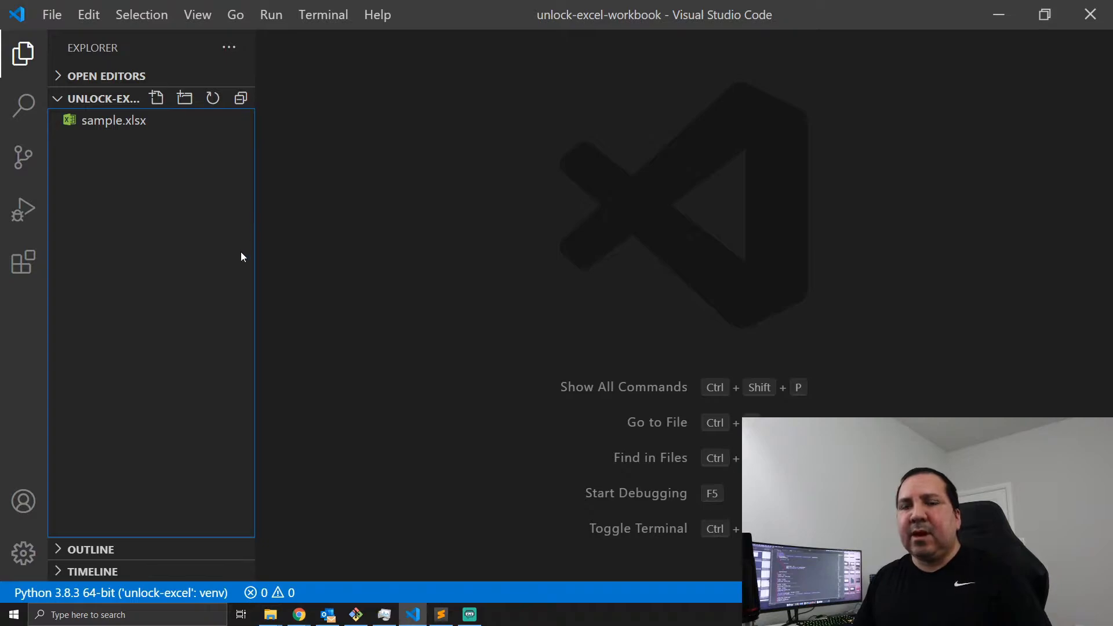
mouse_move(233, 259)
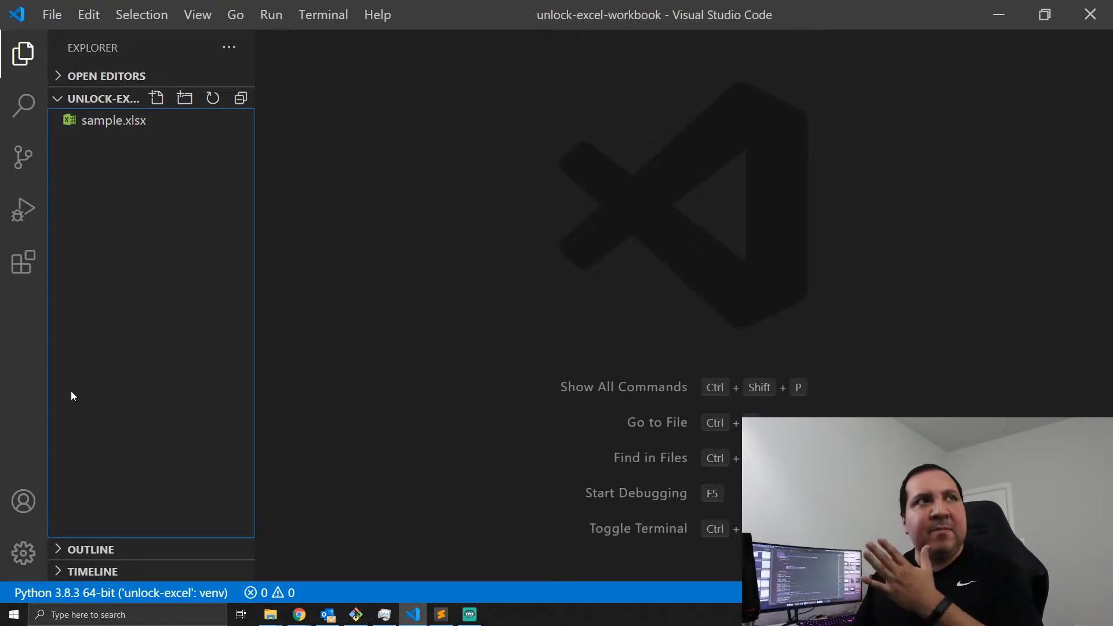
mouse_move(144, 204)
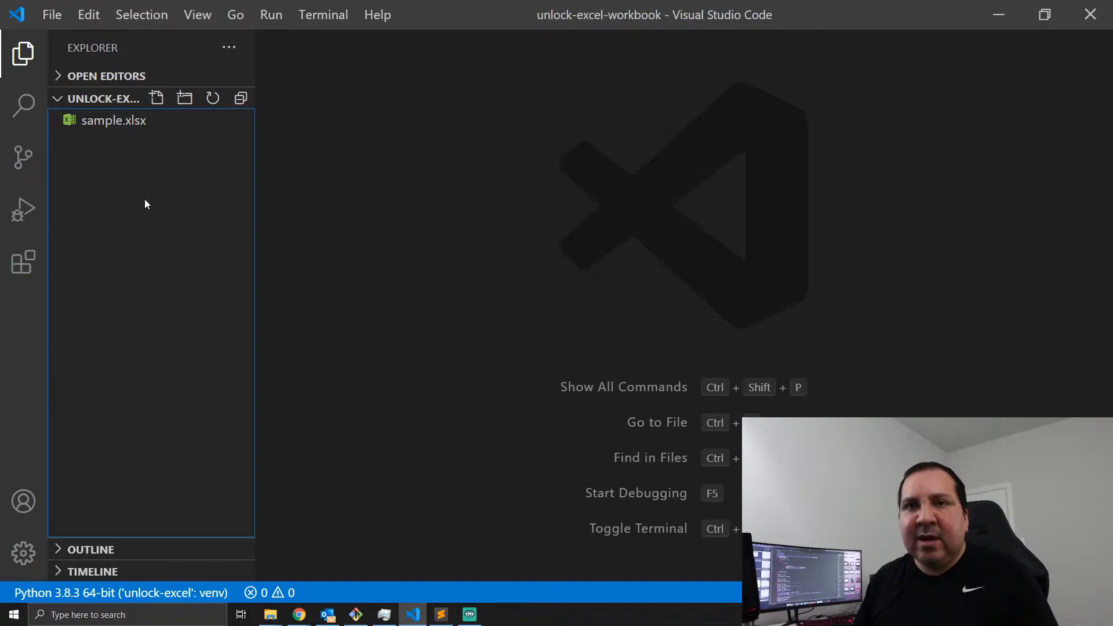
- Create a new file named excel.py in the project folder and place the cursor in its empty editor
left_click(157, 97)
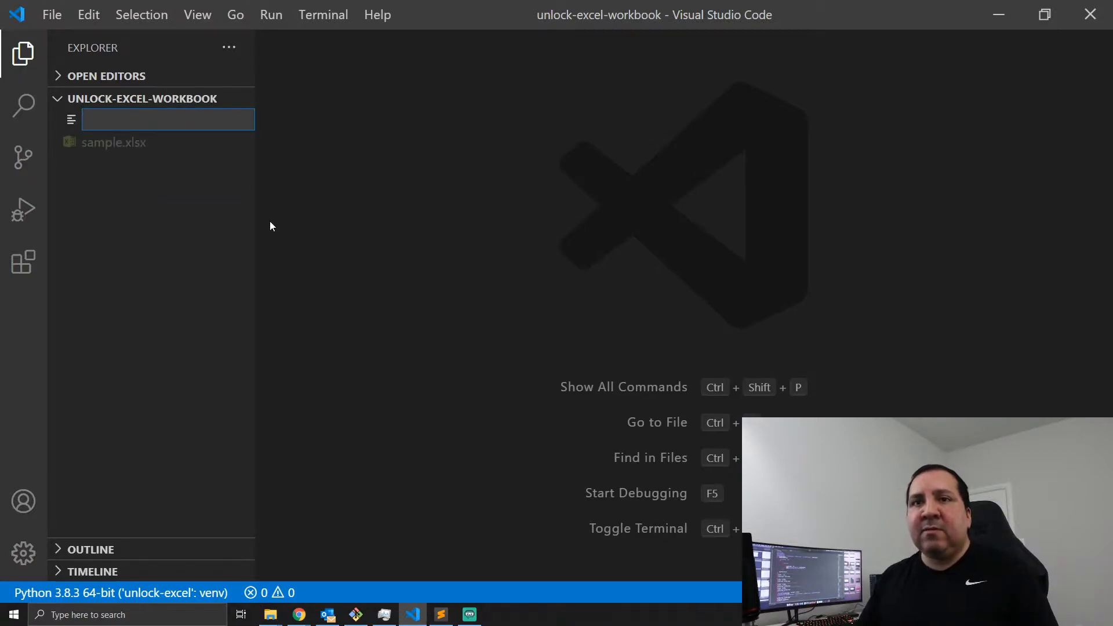
type("excel")
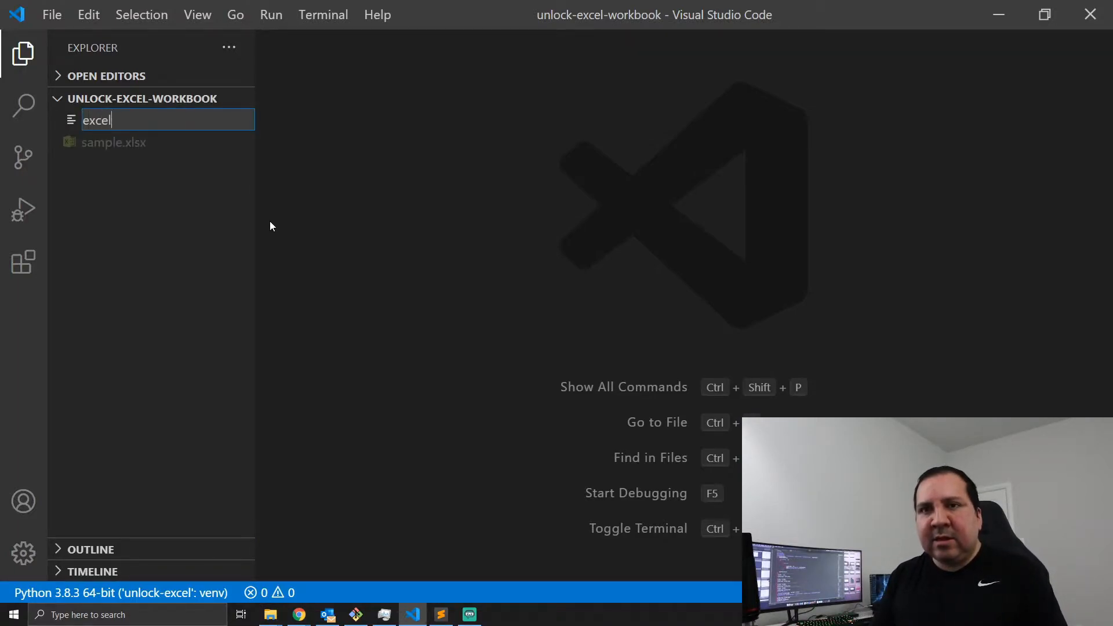
key("Enter")
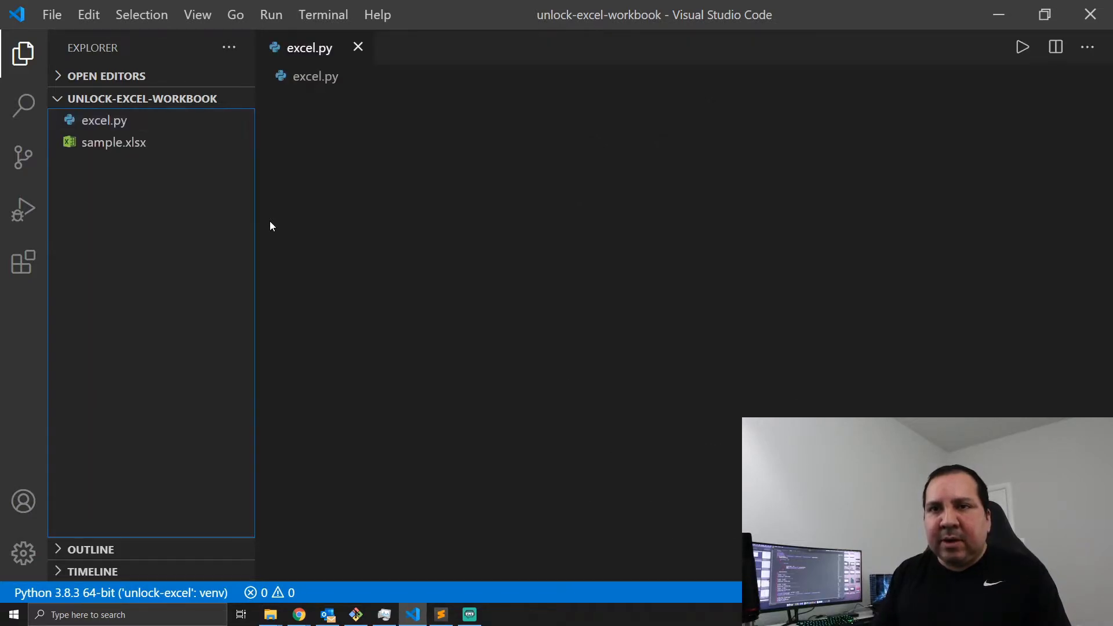
left_click(103, 120)
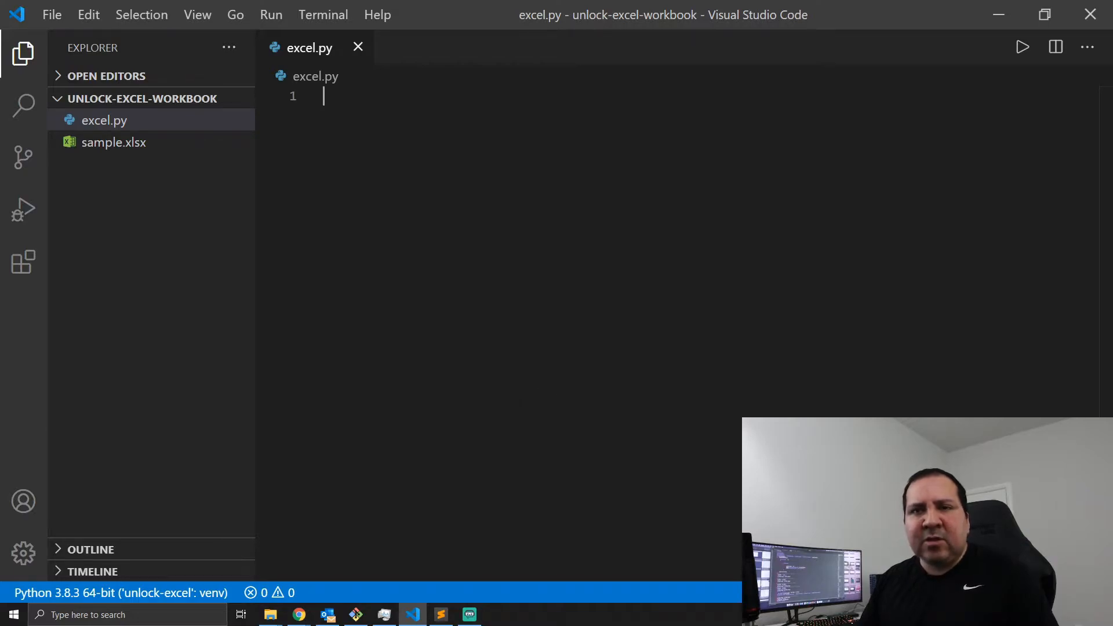
mouse_move(456, 440)
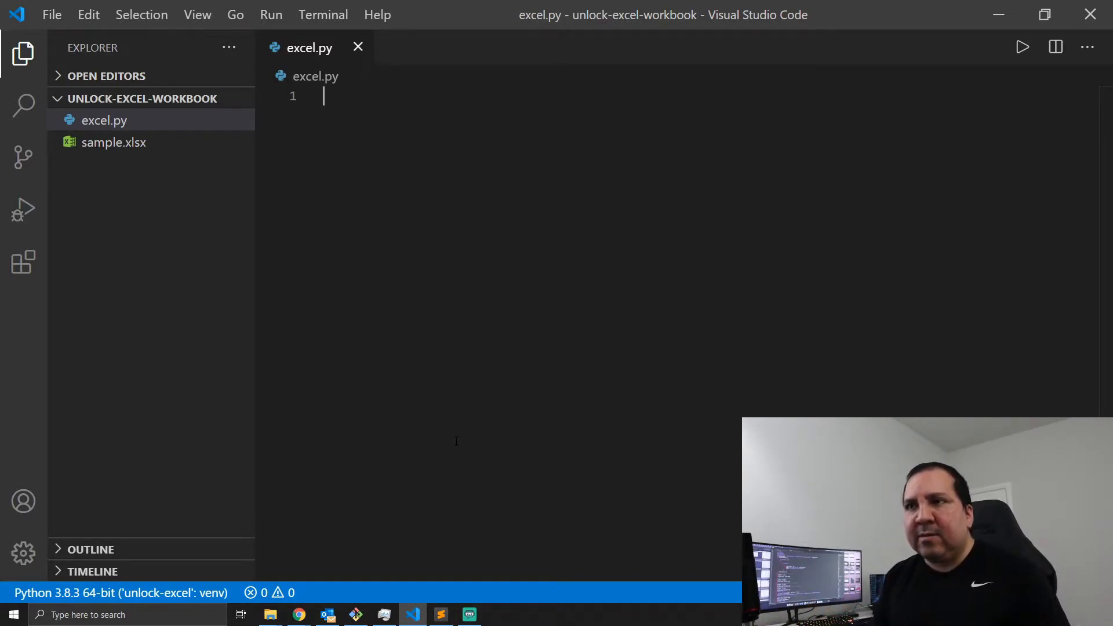
- Write 'from openpyxl import load_workbook' as the first line of excel.py
type("from")
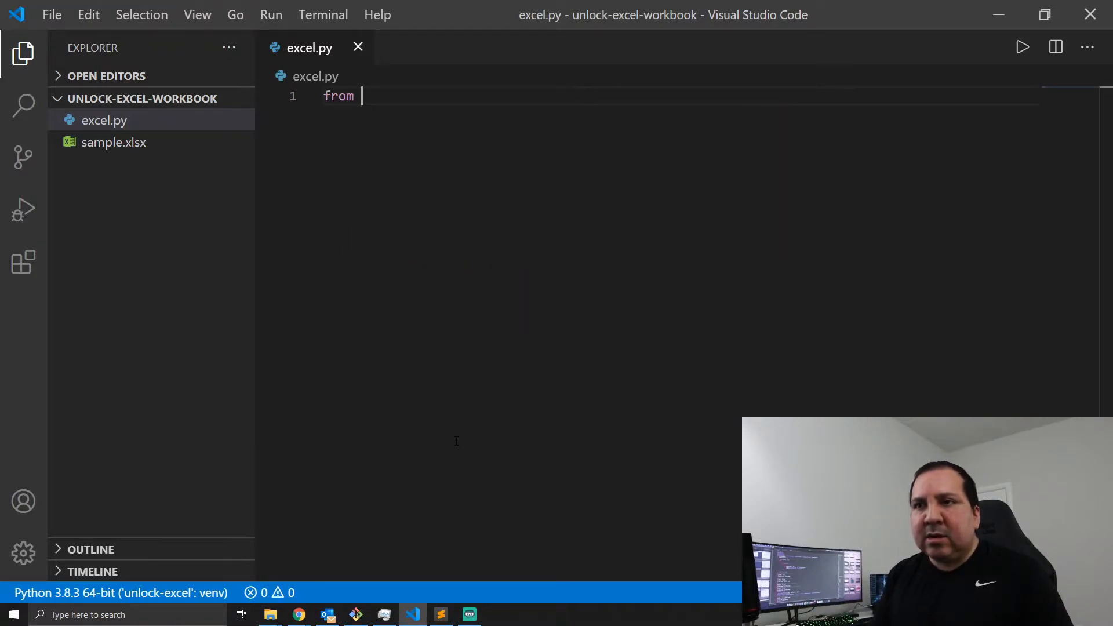
type("wor")
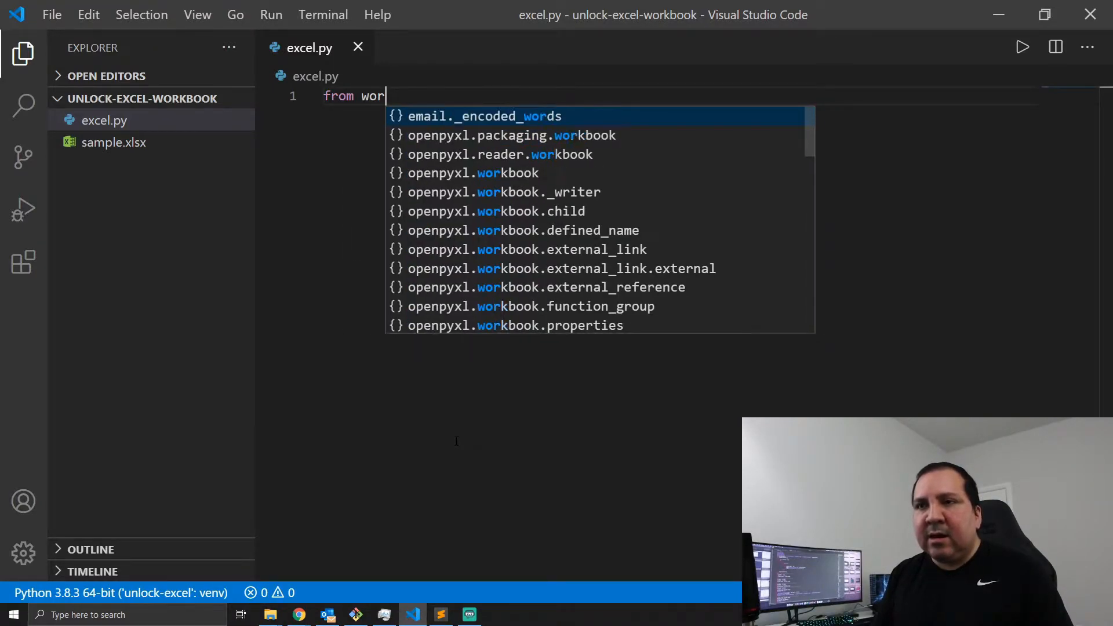
type("openpyxl")
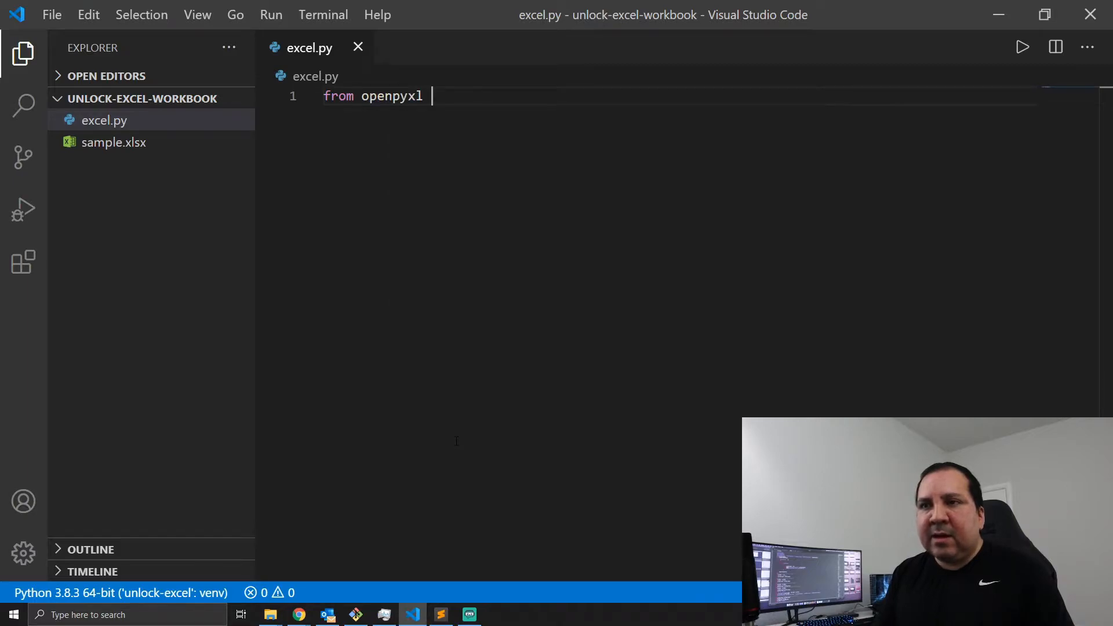
type("import load_workbook")
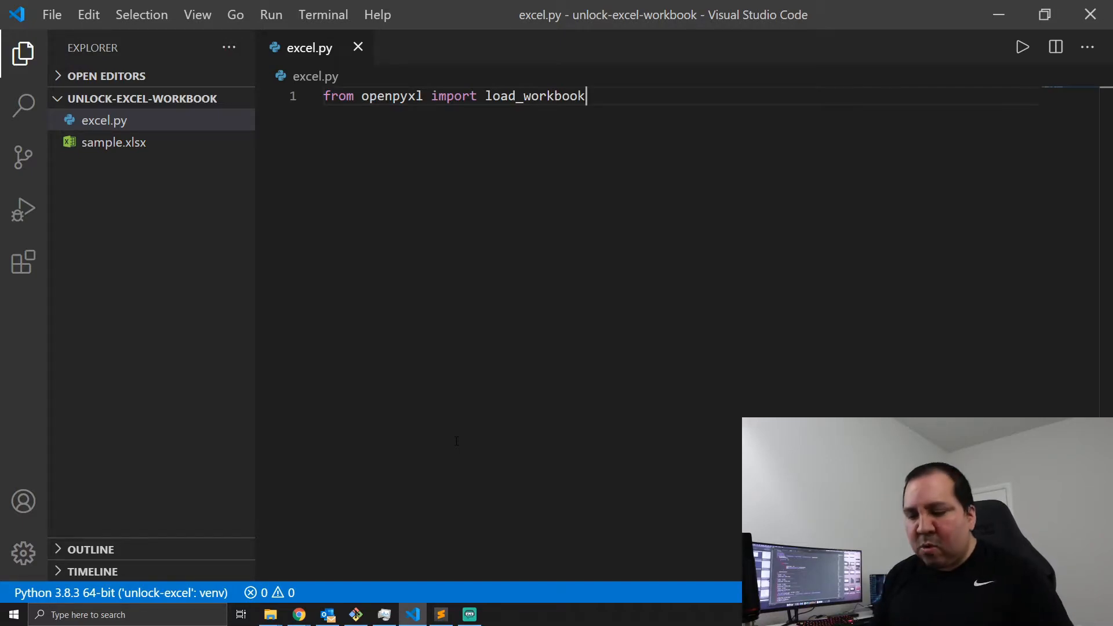
key("Enter")
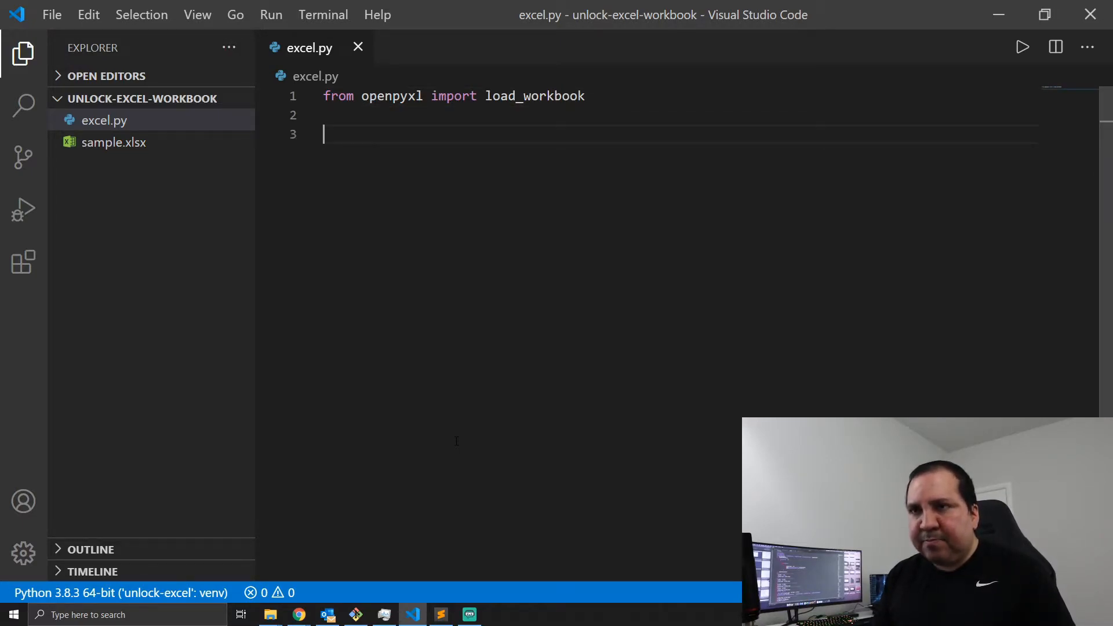
- Define dir_file_path = './sample.xlsx' on the next line
type("dir_fi")
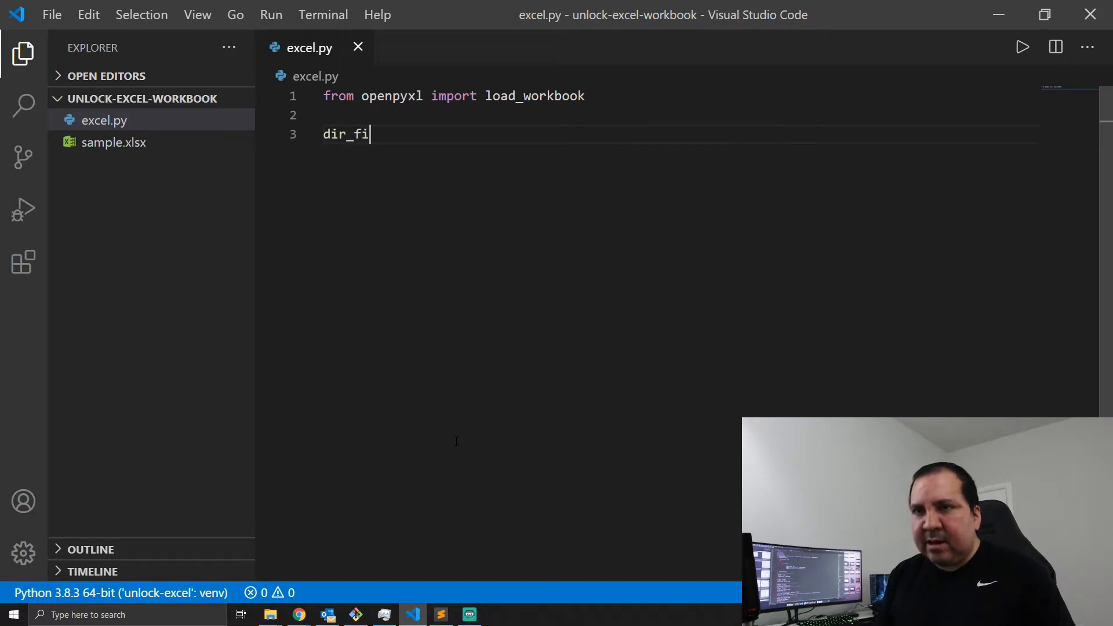
type("e")
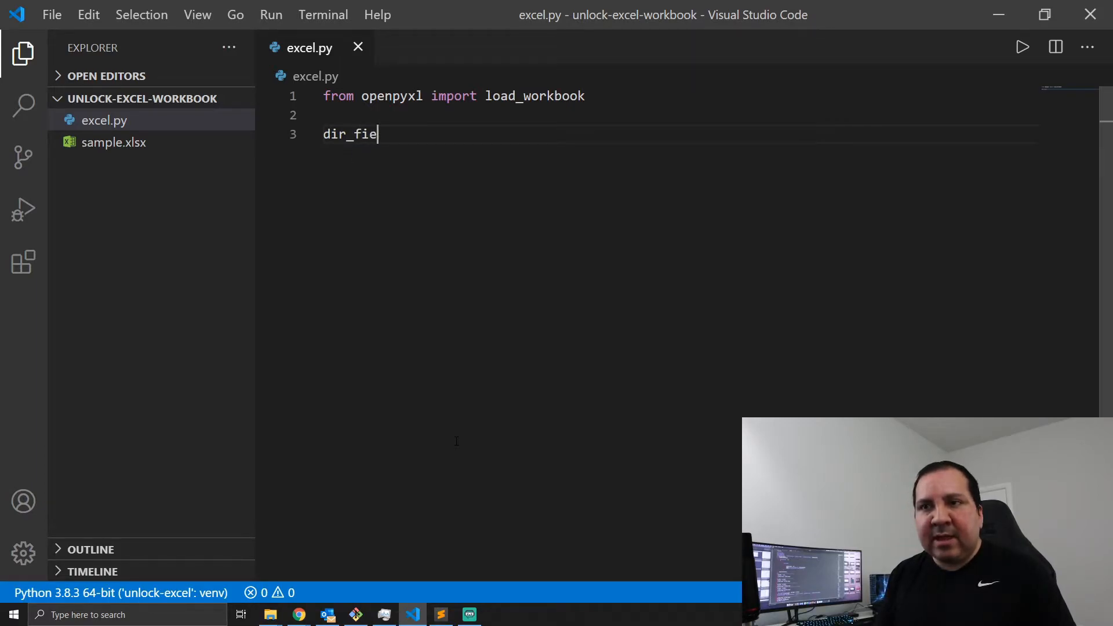
type("l_")
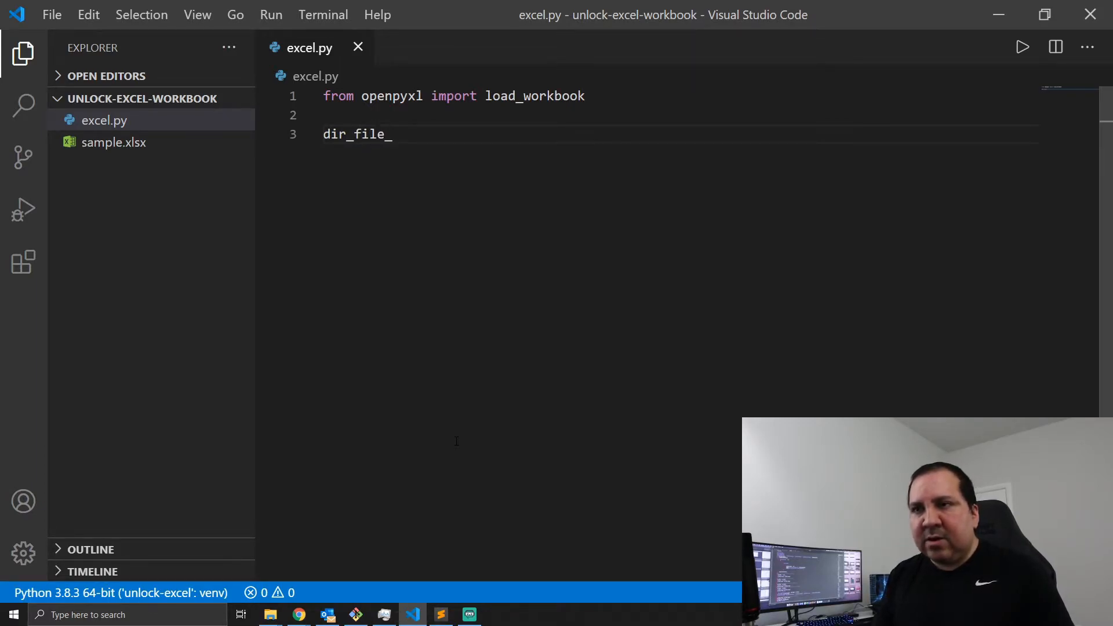
type("path =")
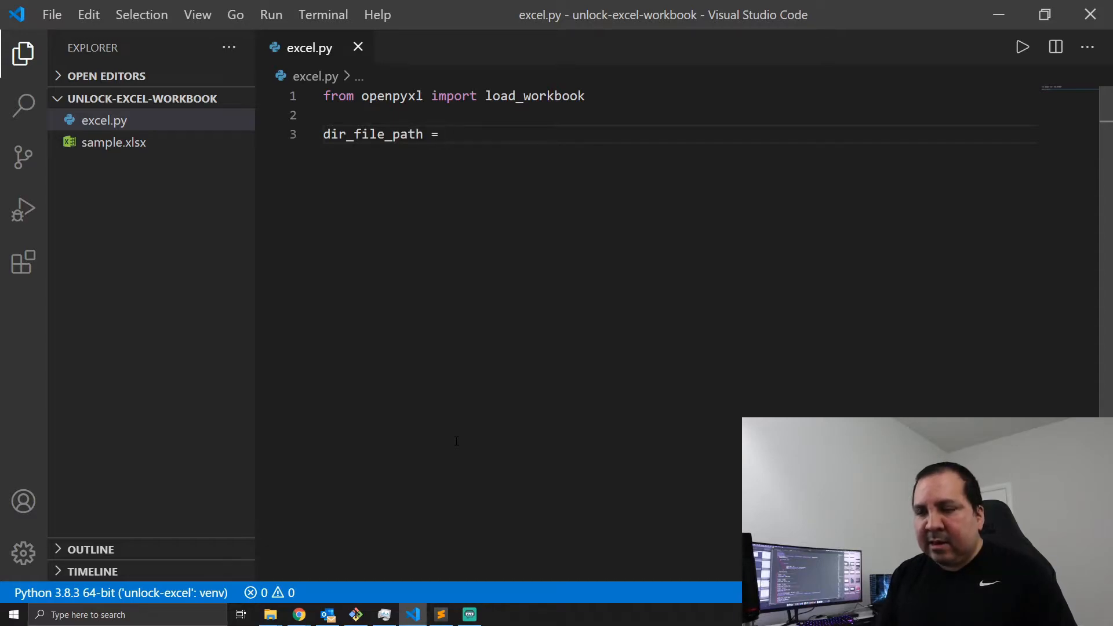
type("'./'")
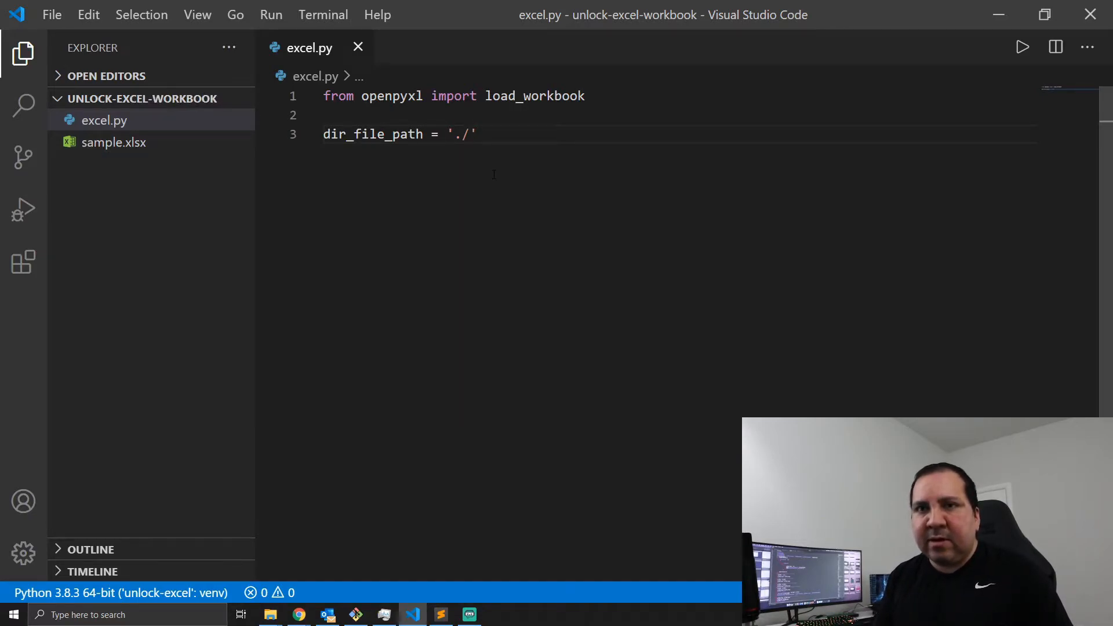
type("sample.s")
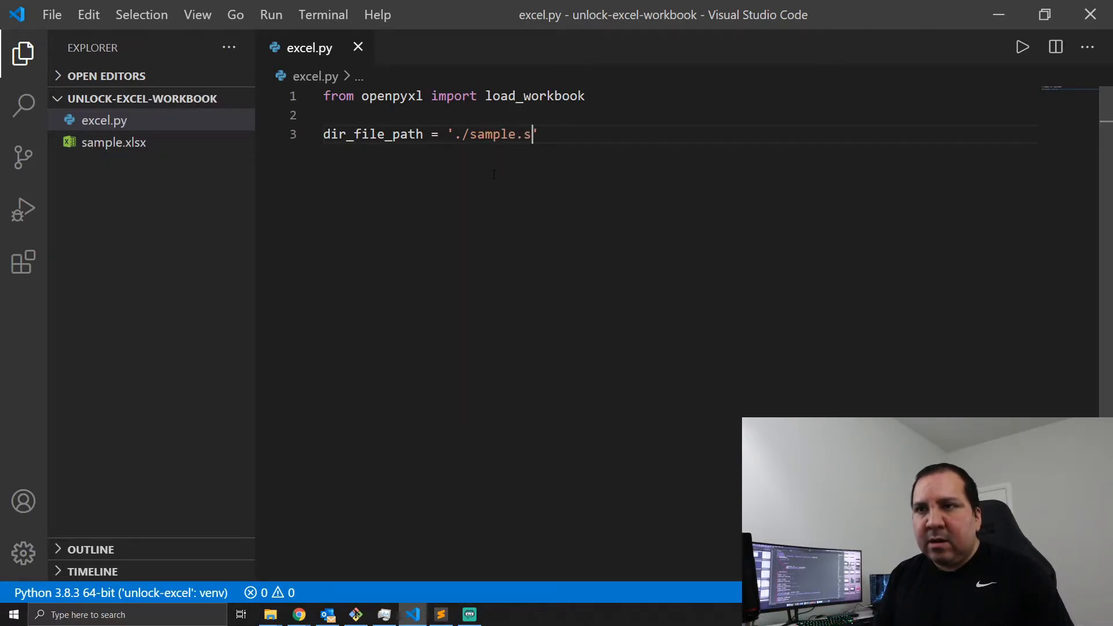
key("Backspace")
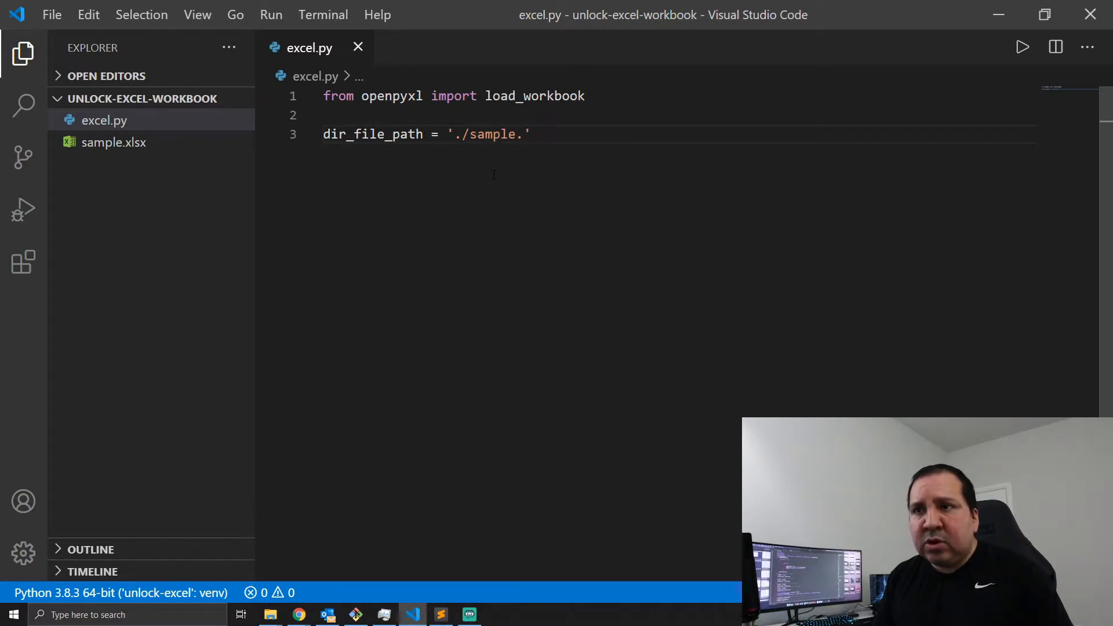
type("lsx")
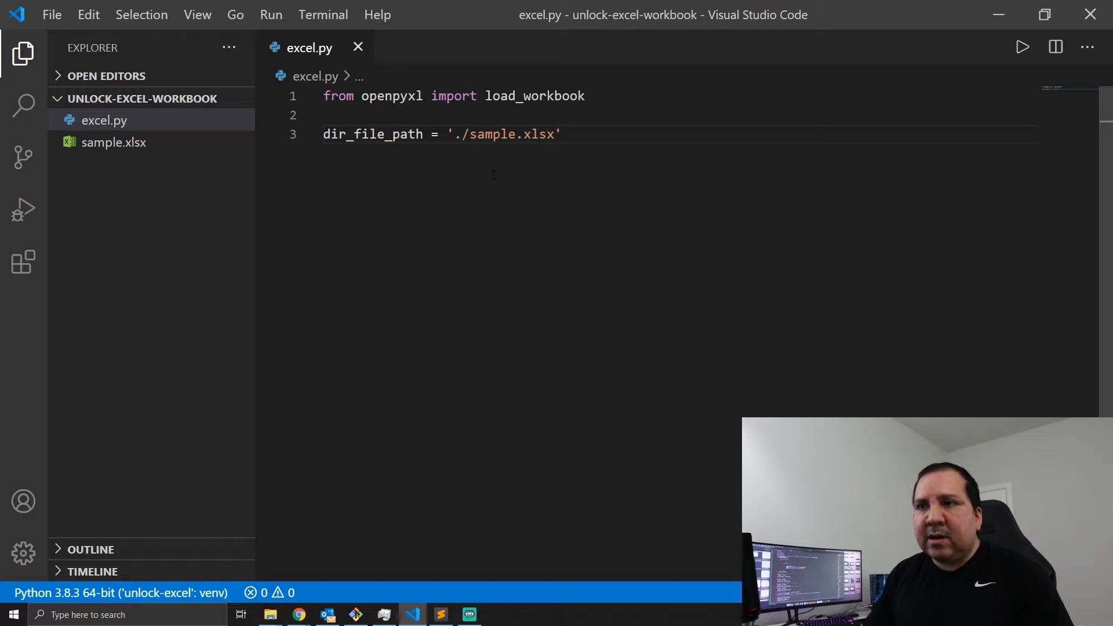
key("Enter")
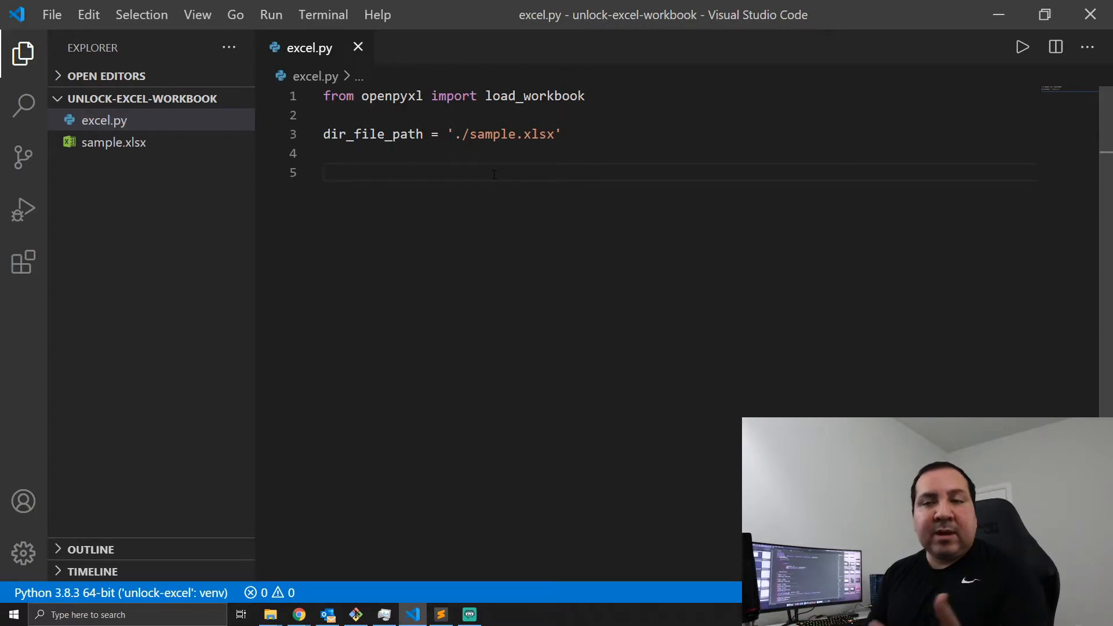
- Add workbook = load_workbook(dir_file_path) to load the sample workbook
type("workbook = load")
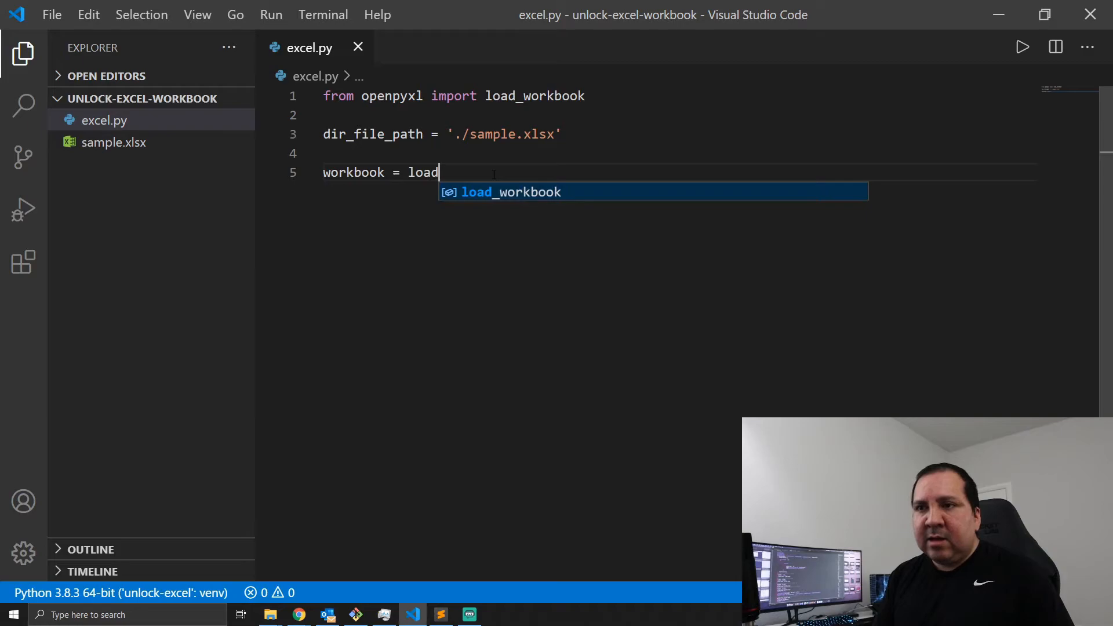
key("Tab")
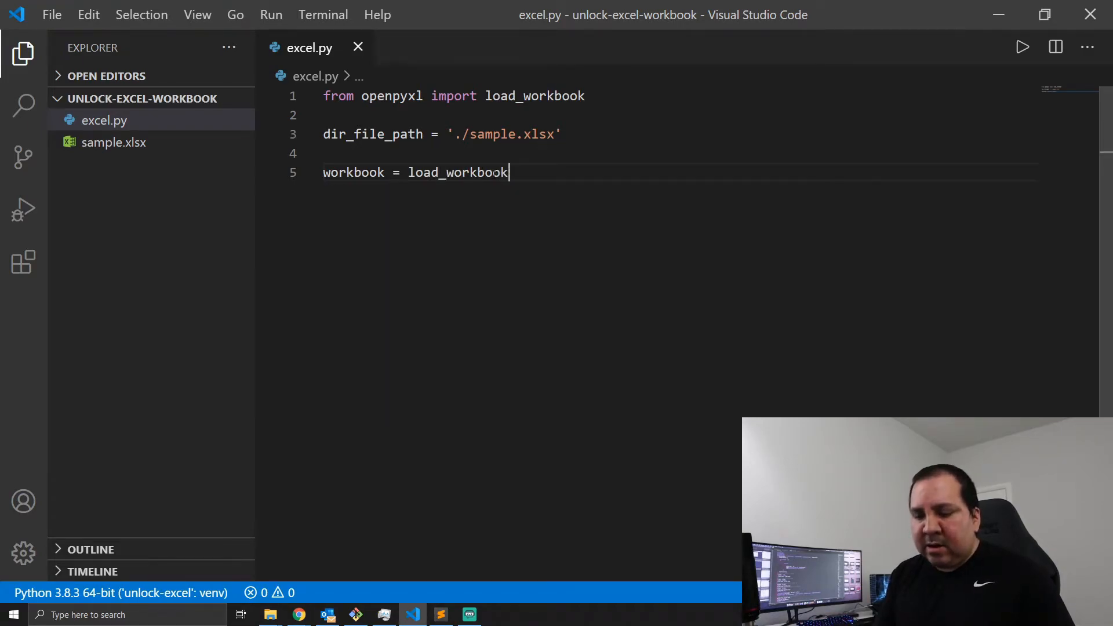
type("(dir")
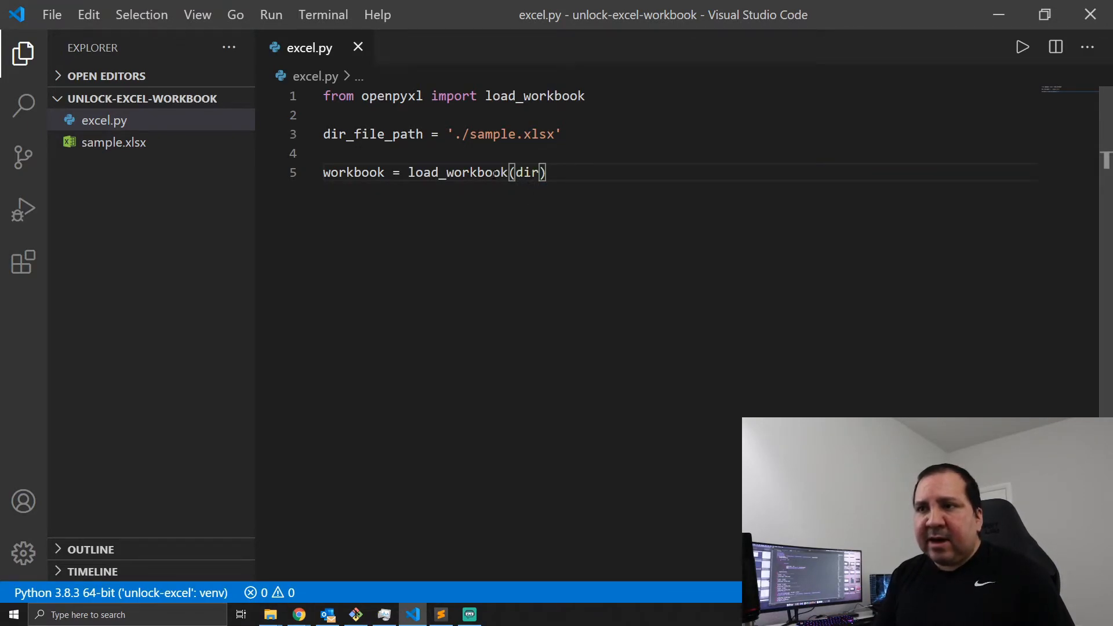
type("_file_path")
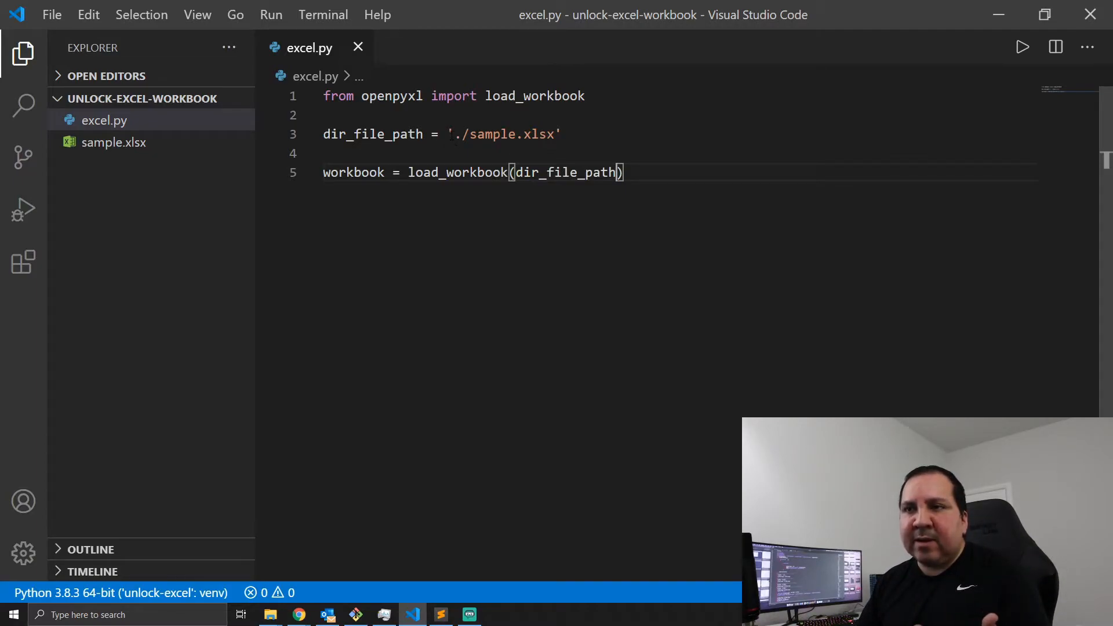
type("C:")
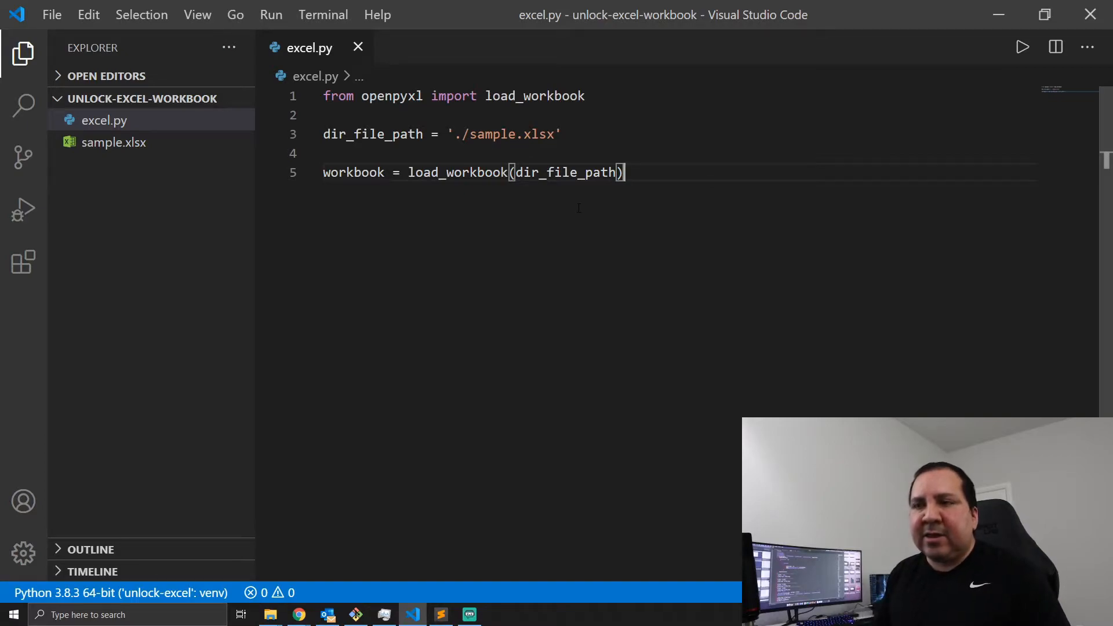
- Add a blank line below the workbook-loading statement
key("Enter")
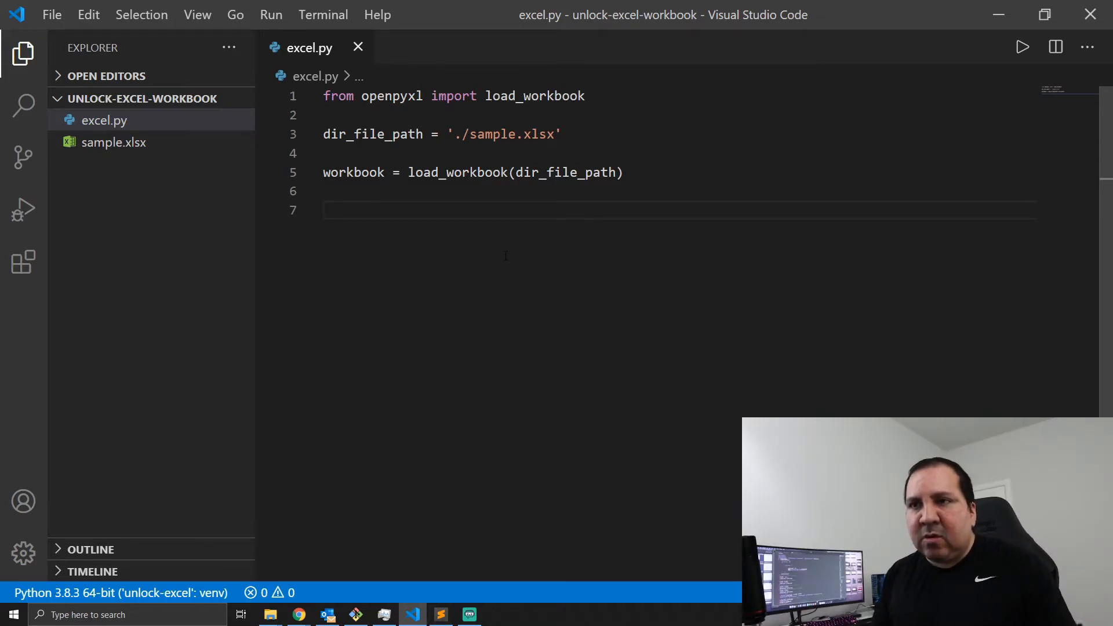
- Write workbook.security.lockStructure = False to unlock the structure
type("workbook.")
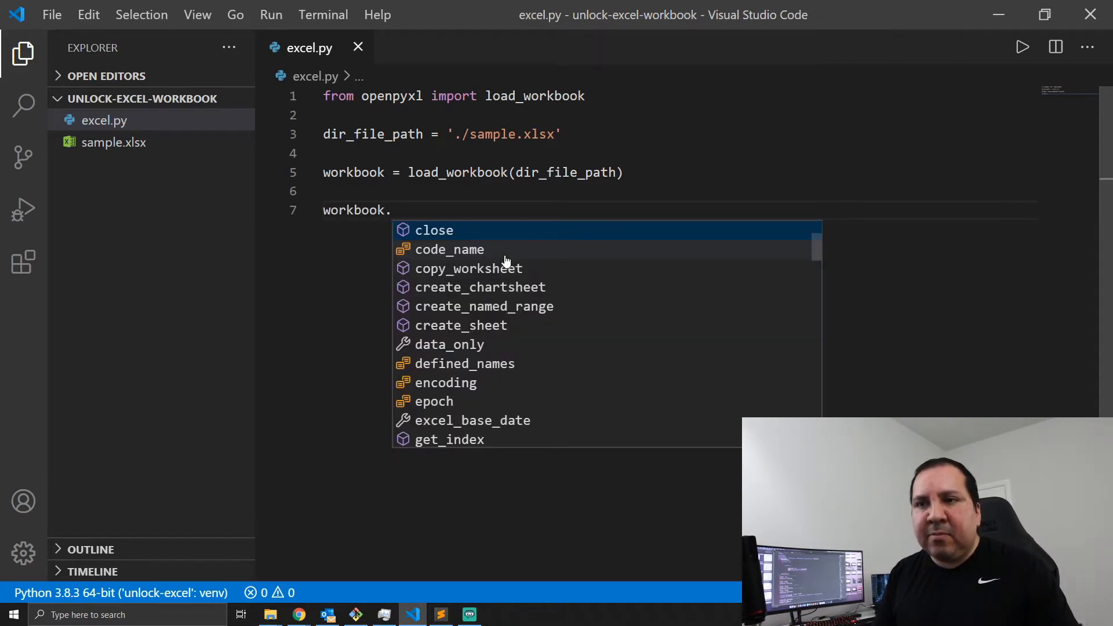
type("security")
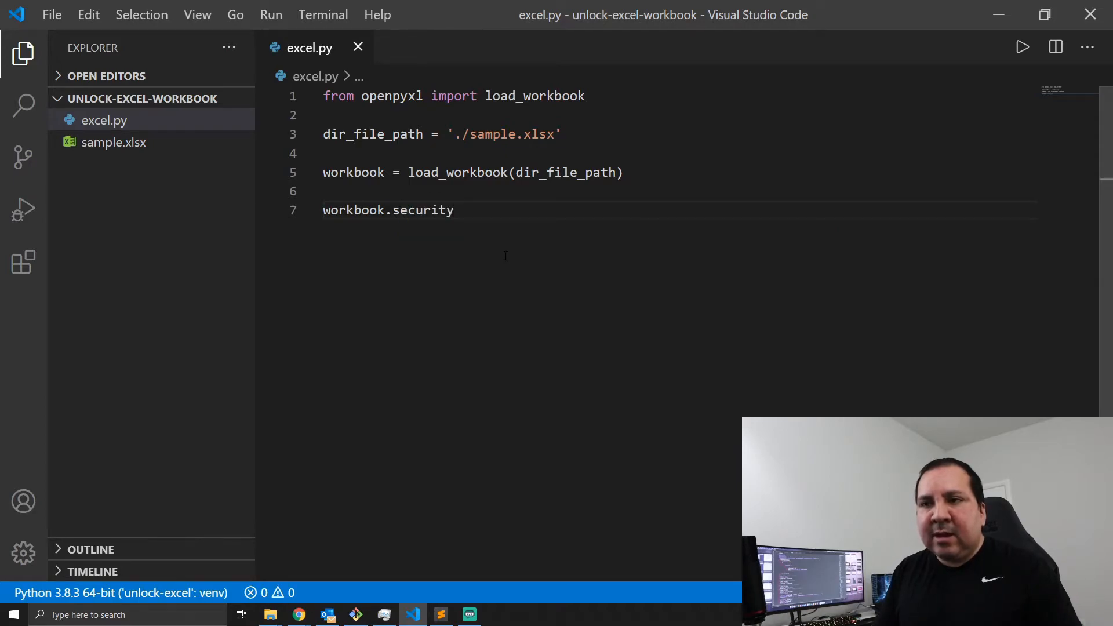
type(".lockStructure")
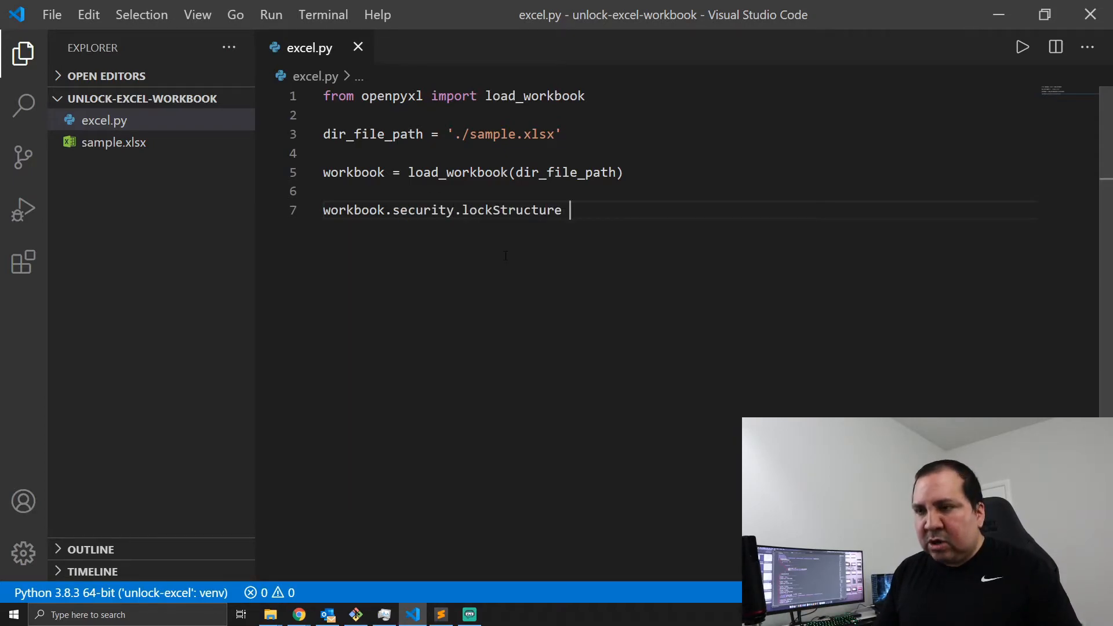
type("=")
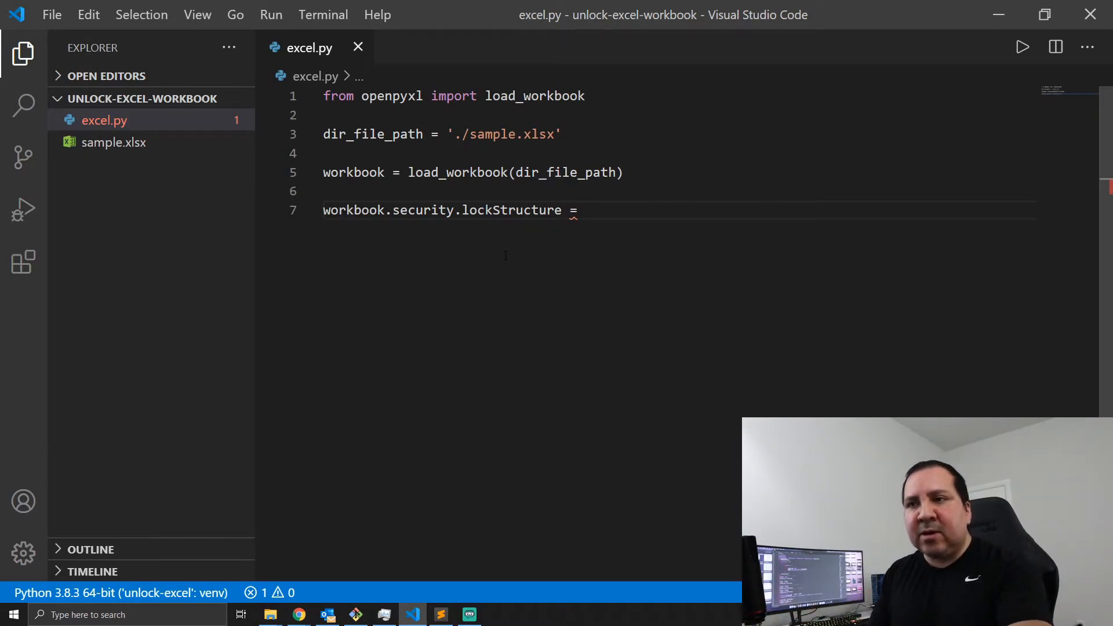
type("T")
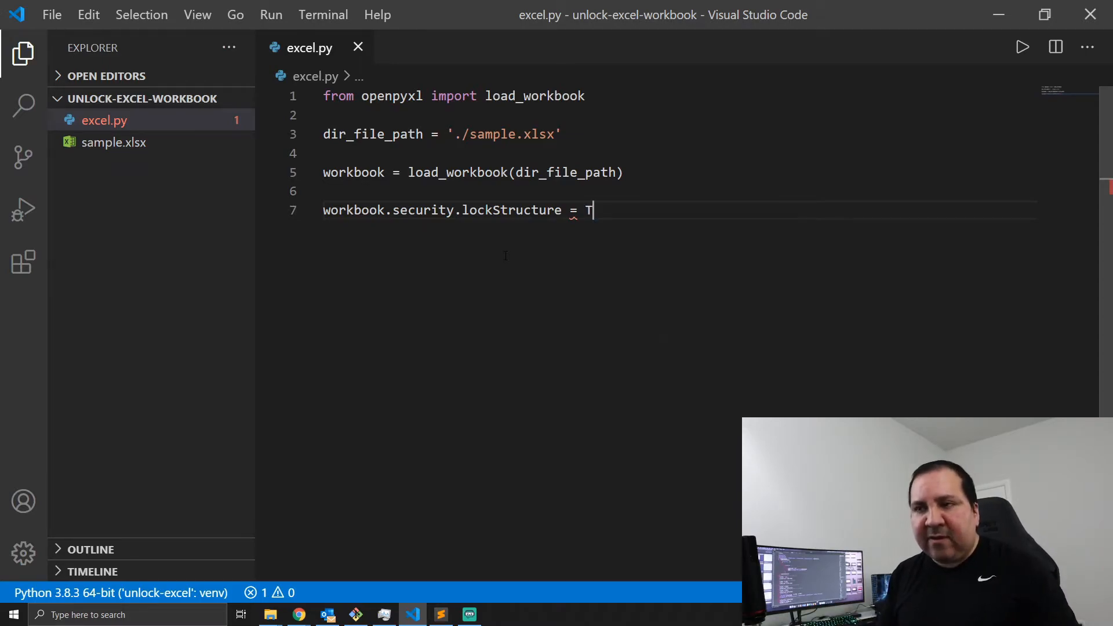
key("Backspace")
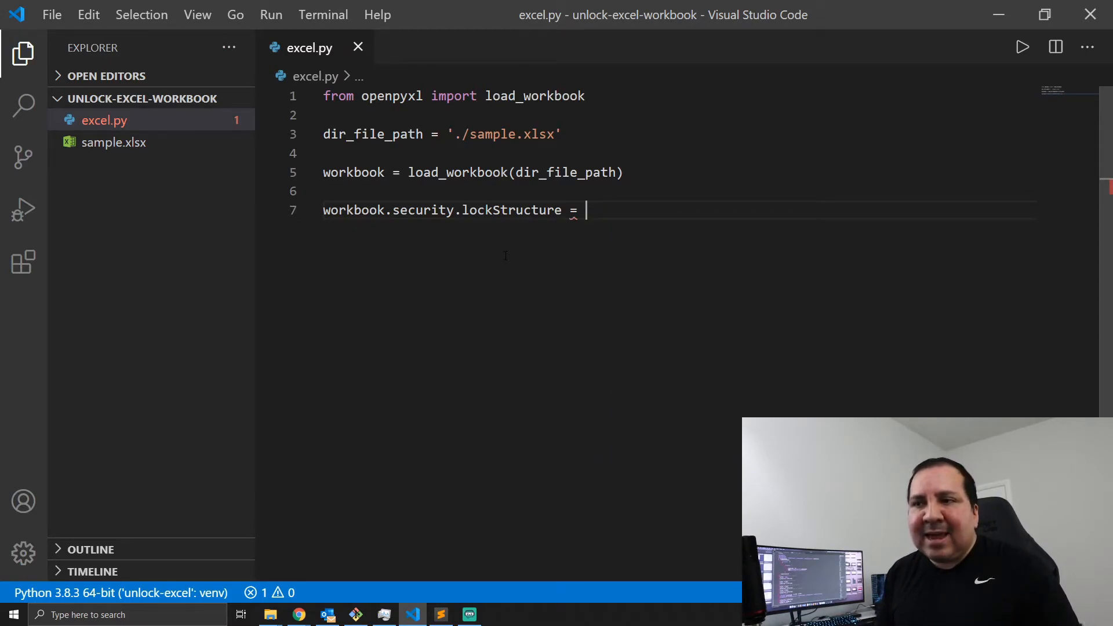
type("Fa")
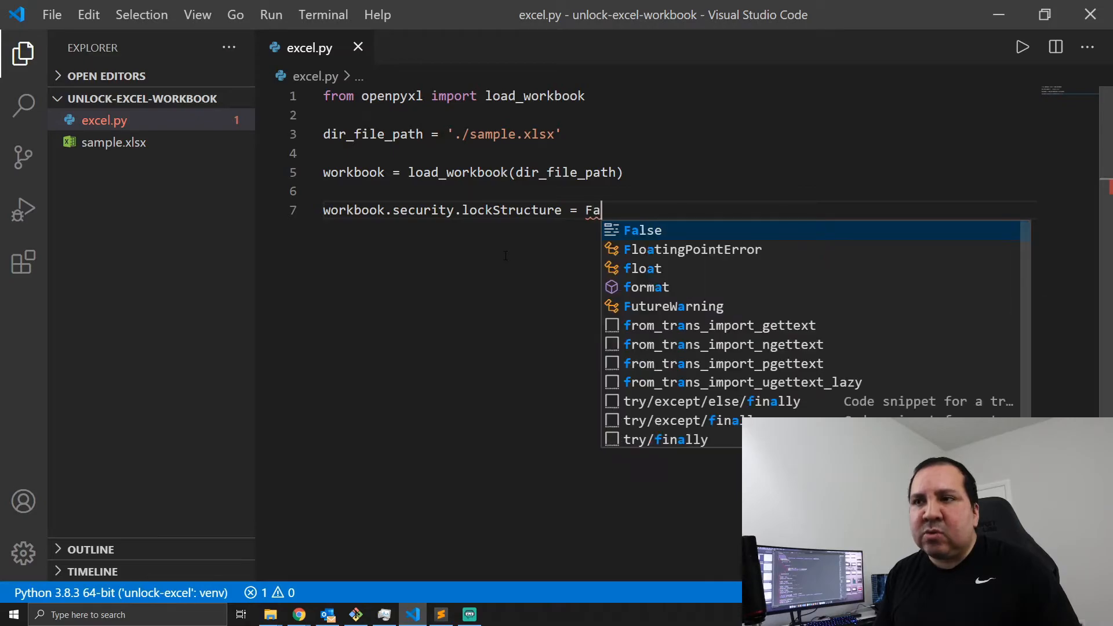
type("lse")
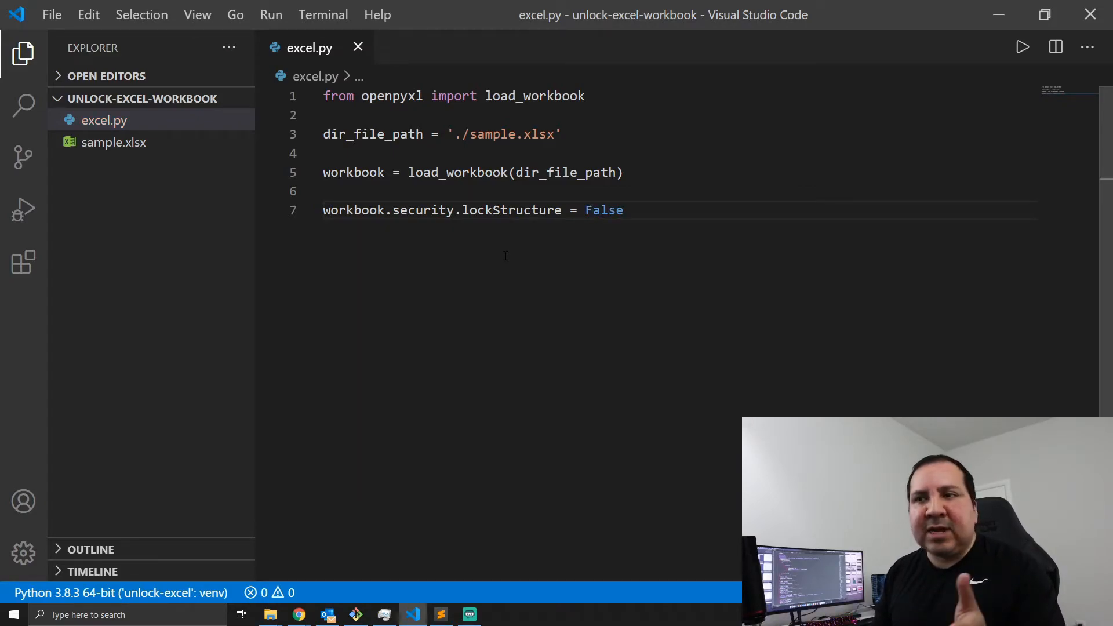
key("Enter")
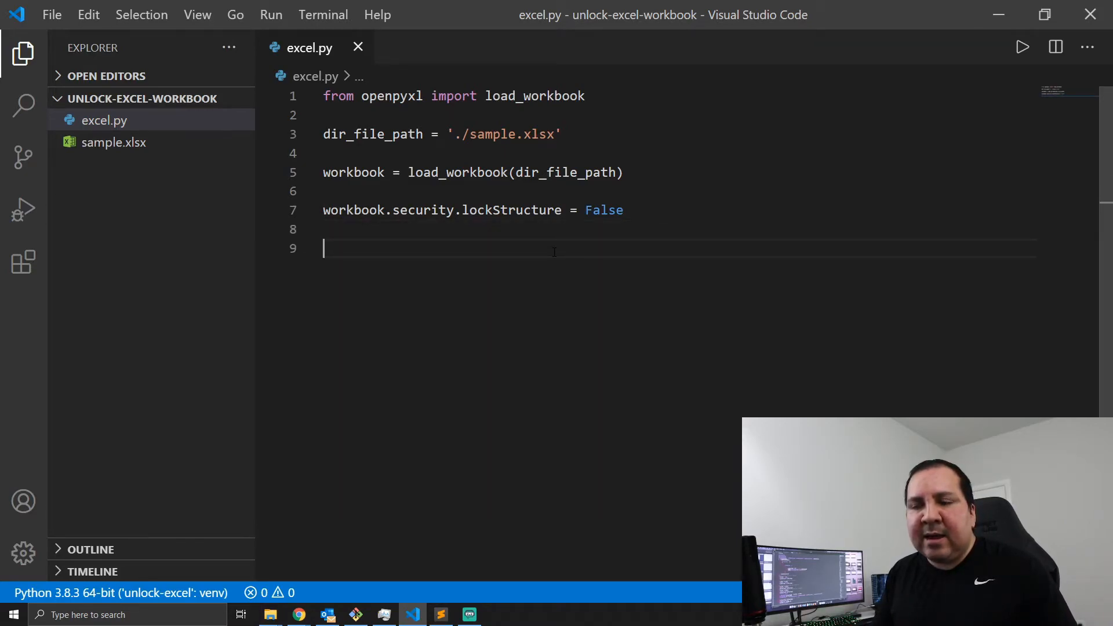
- Add workbook.save(dir_file_path) and workbook.close() on the following lines
type("workbook.save(")
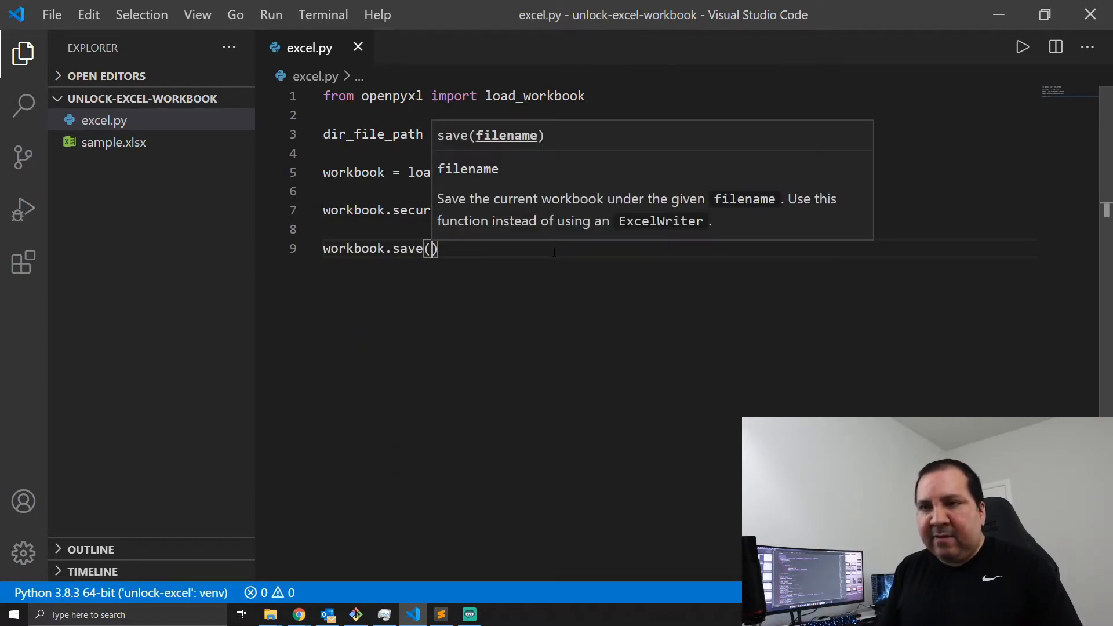
type("dir_")
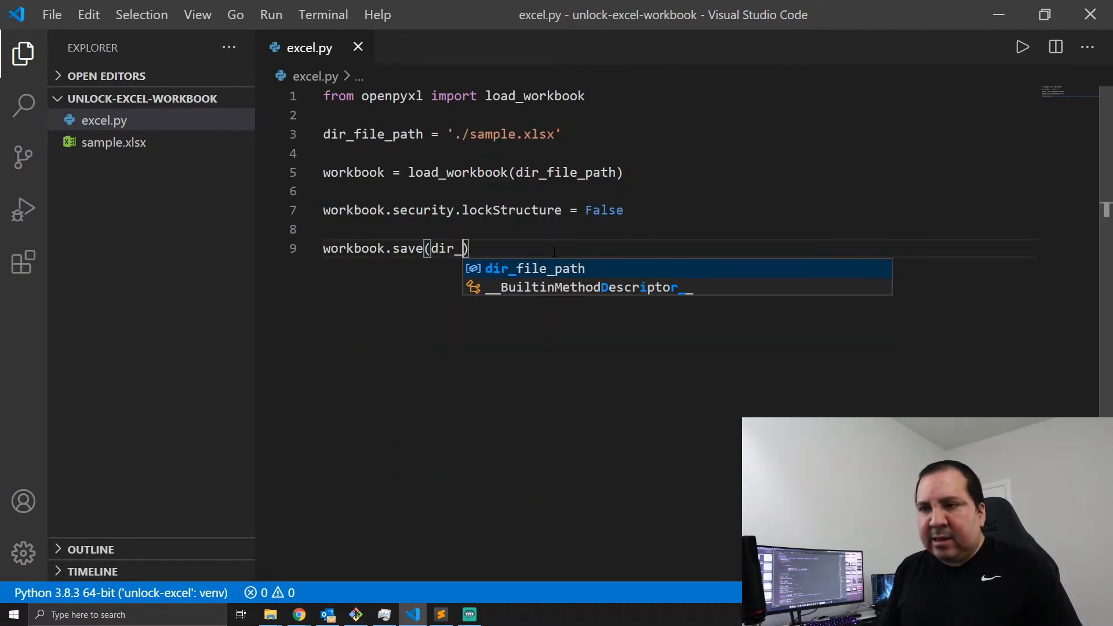
key("Tab")
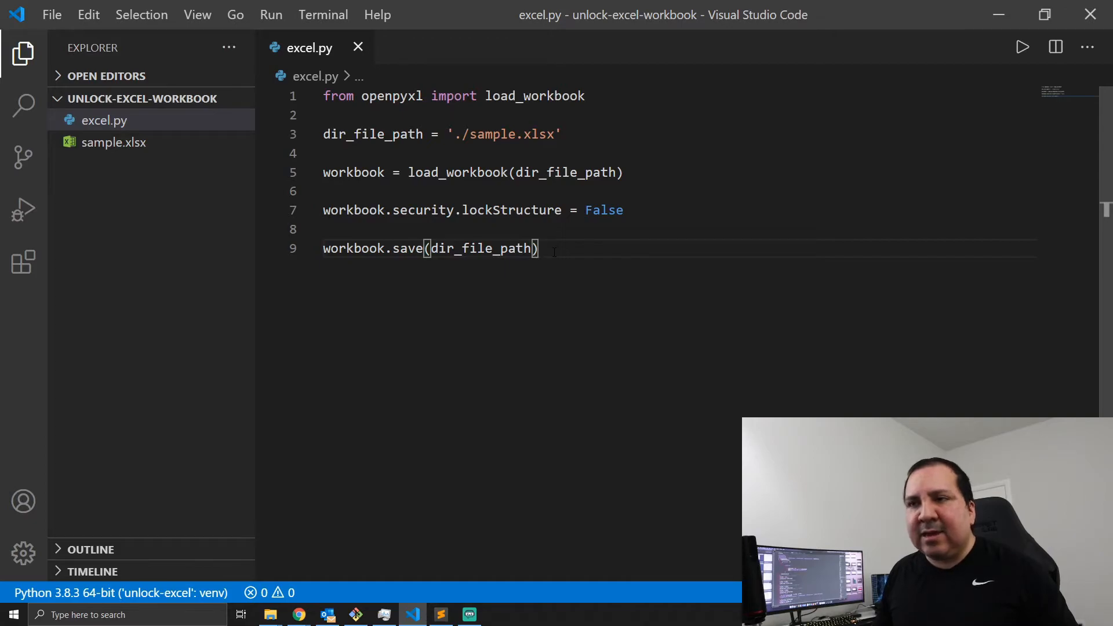
key("enter")
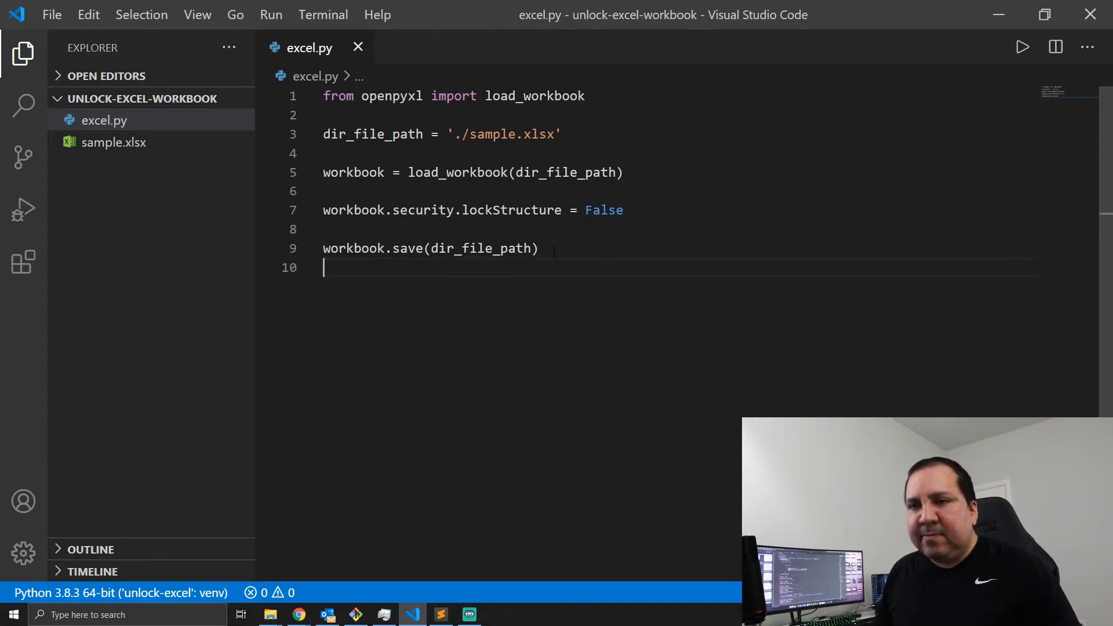
type("workbook.l")
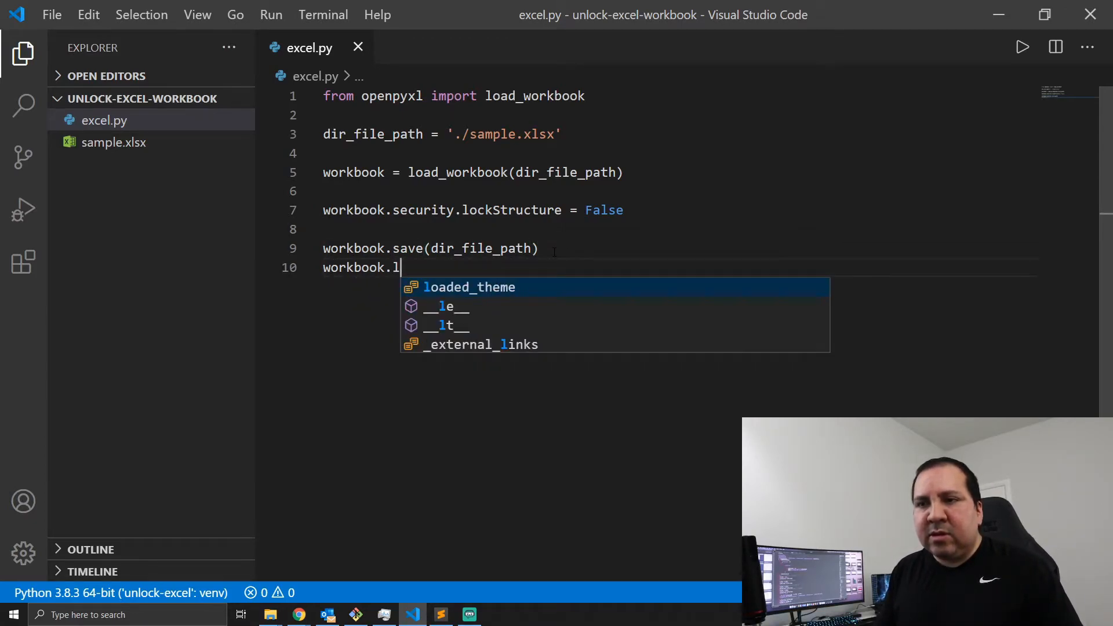
type("close(")
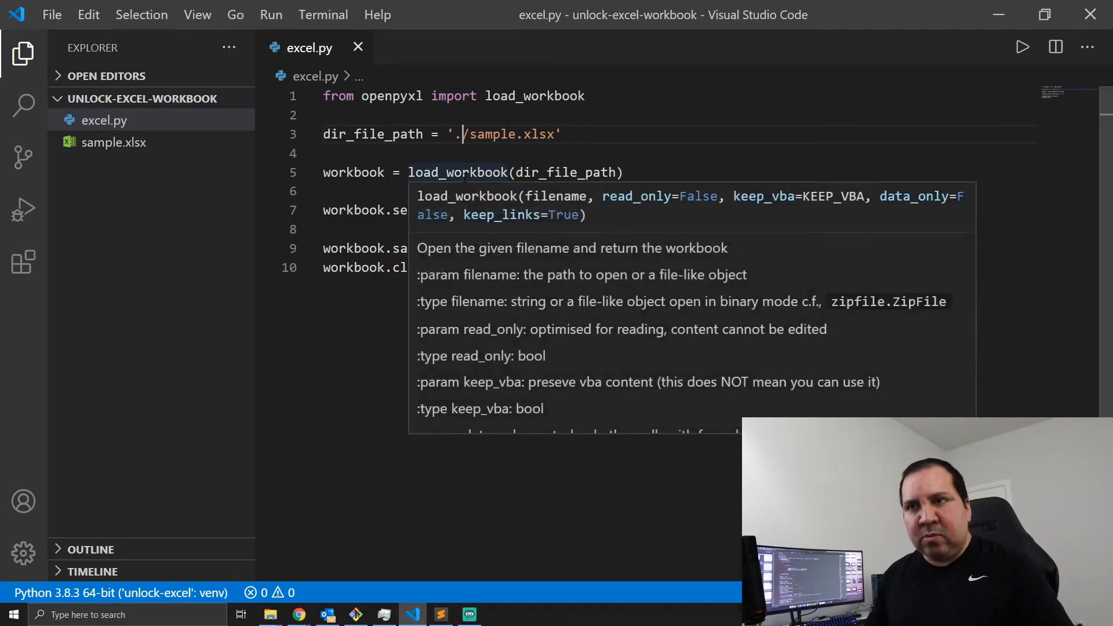
type("C")
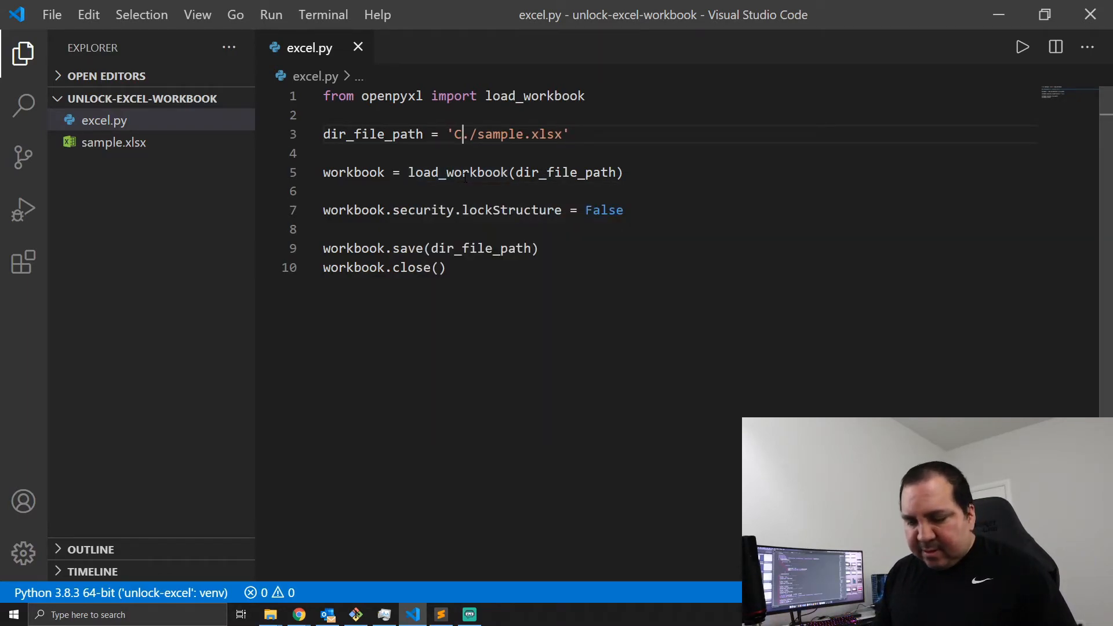
type(":\\\\")
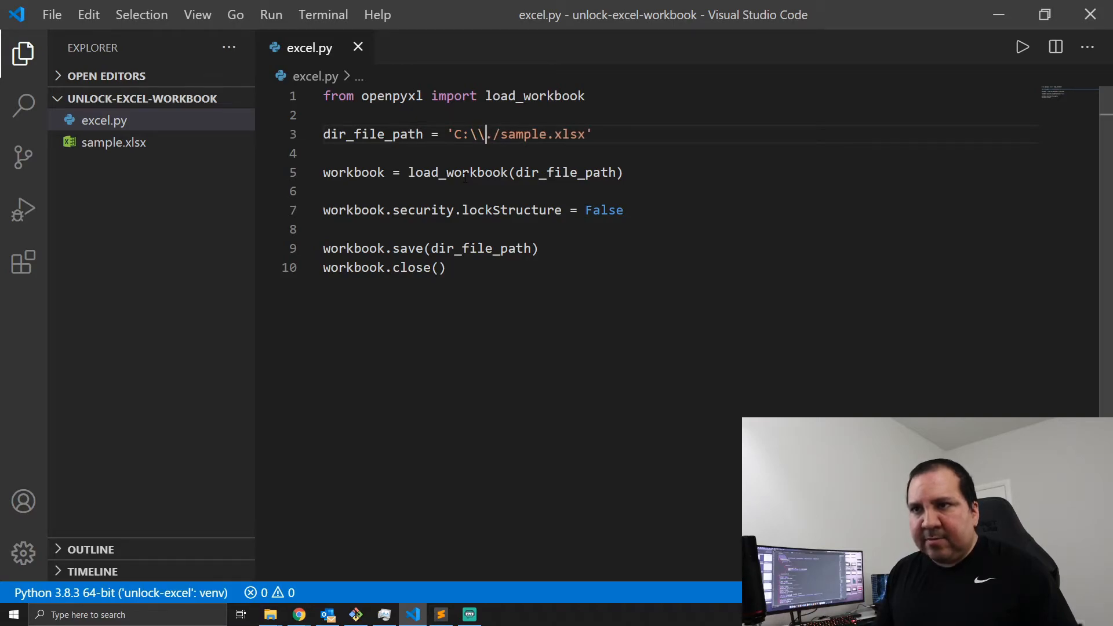
type("Us")
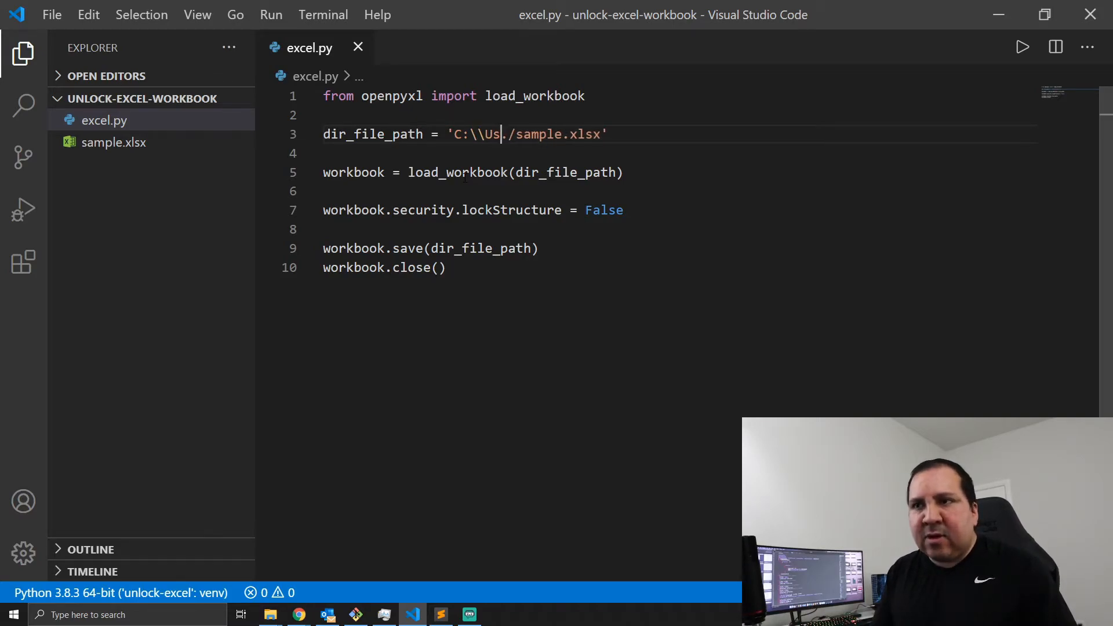
type("ers\\")
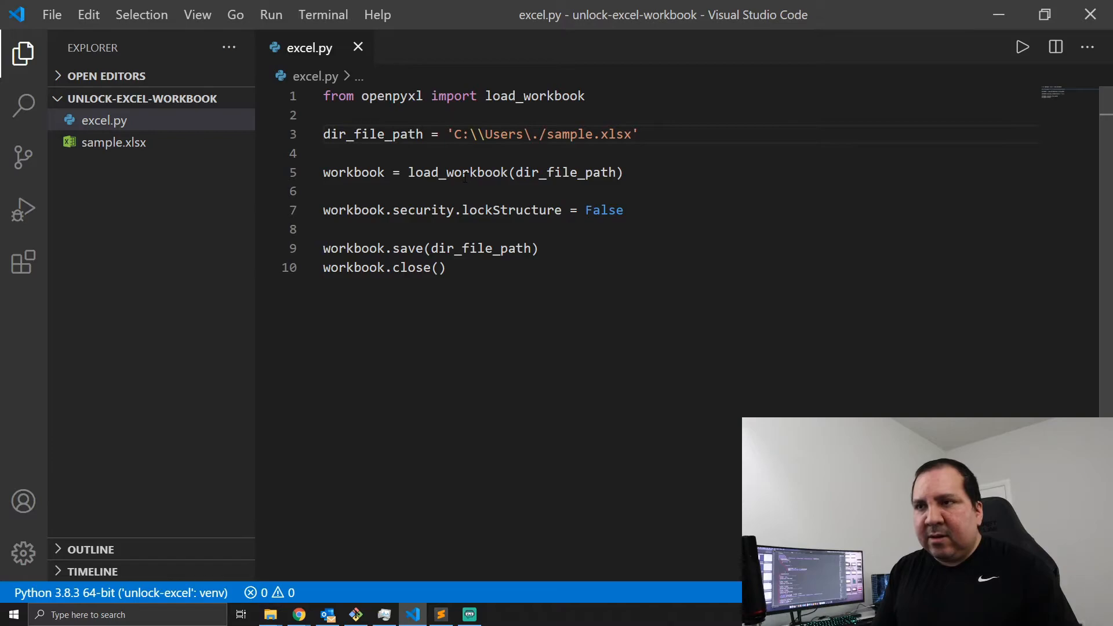
type("\\LU")
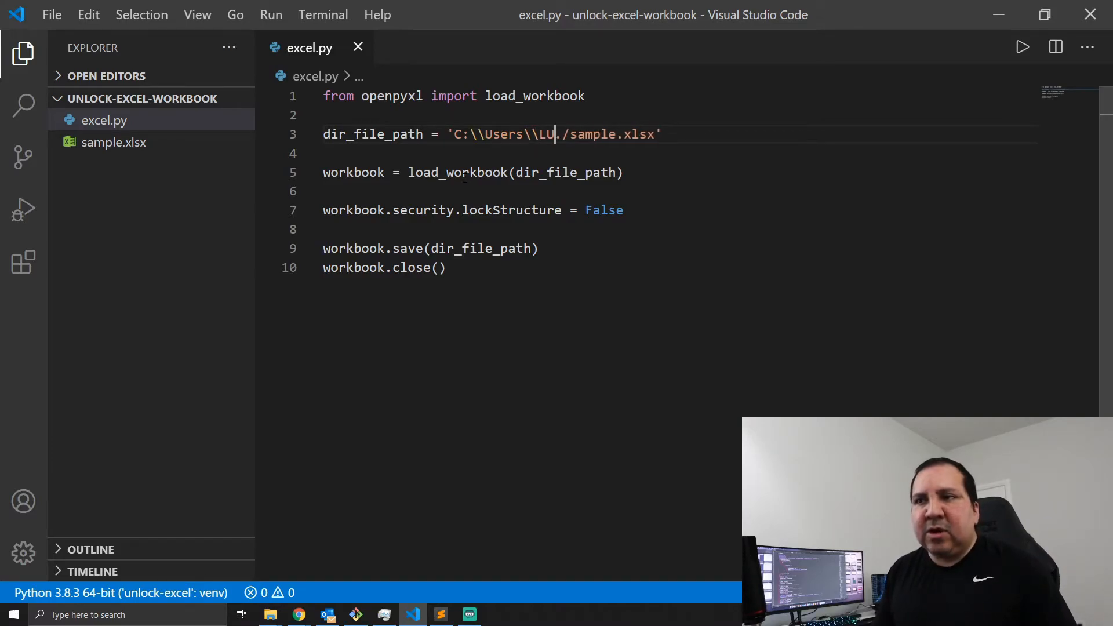
key("Backspace")
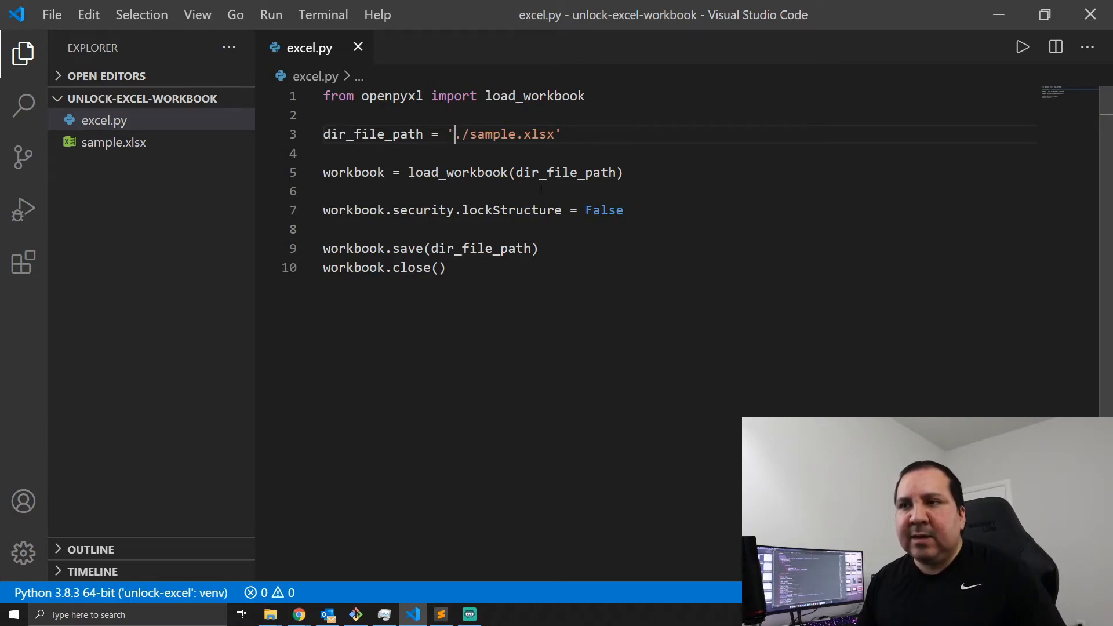
left_click(459, 172)
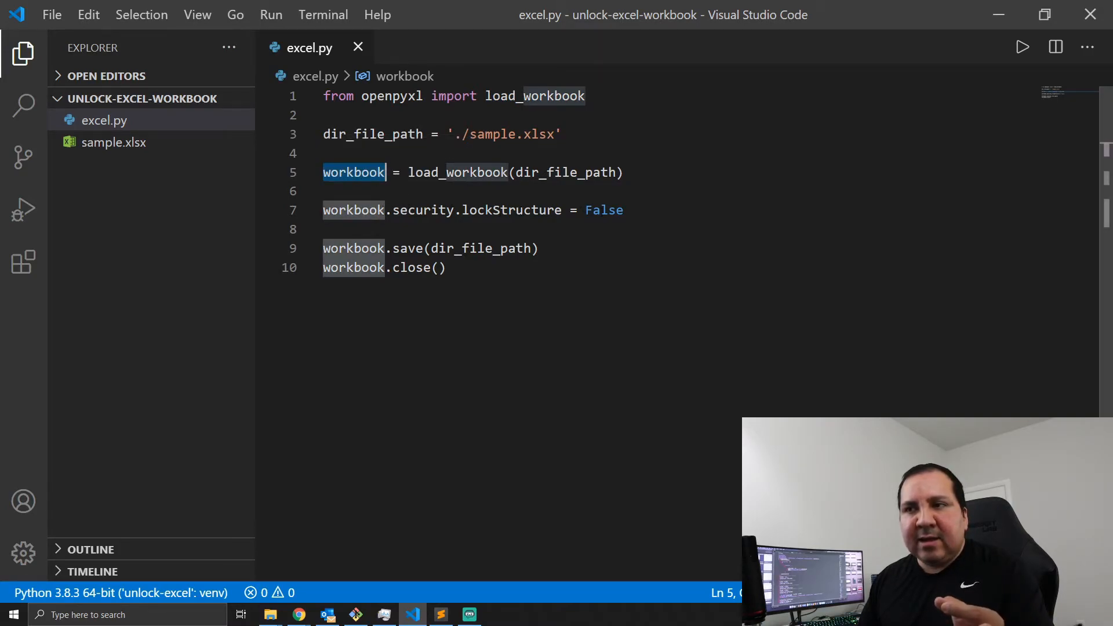
- Bring sample.xlsx back up in Excel showing the Name, Age and Gender table
left_click(515, 210)
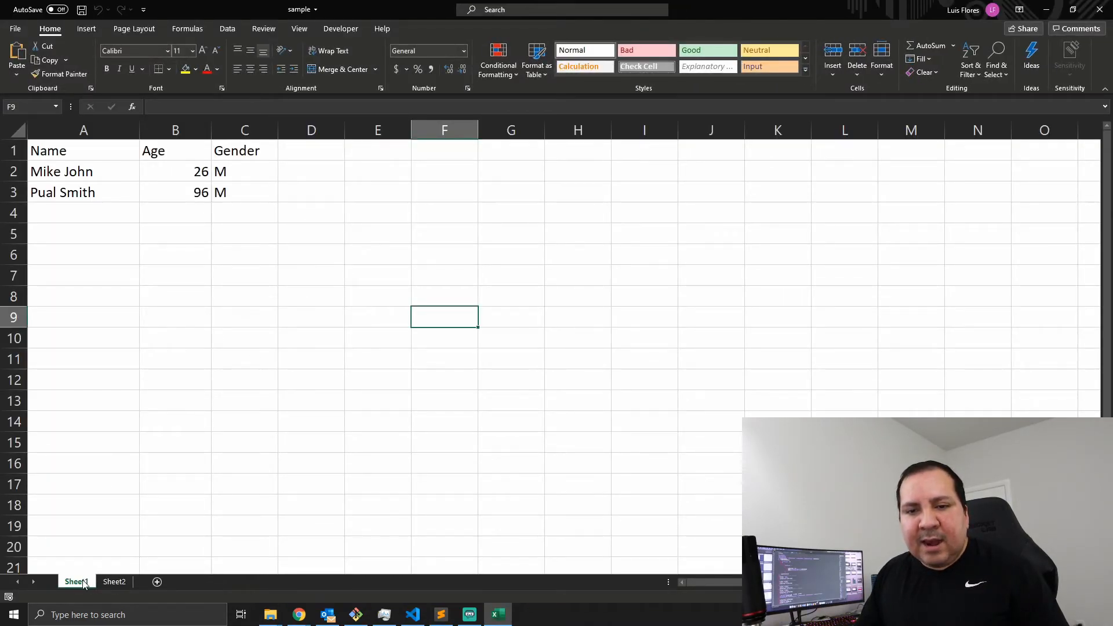
- Delete Sheet2, now allowed again, so only Sheet1 remains
right_click(74, 581)
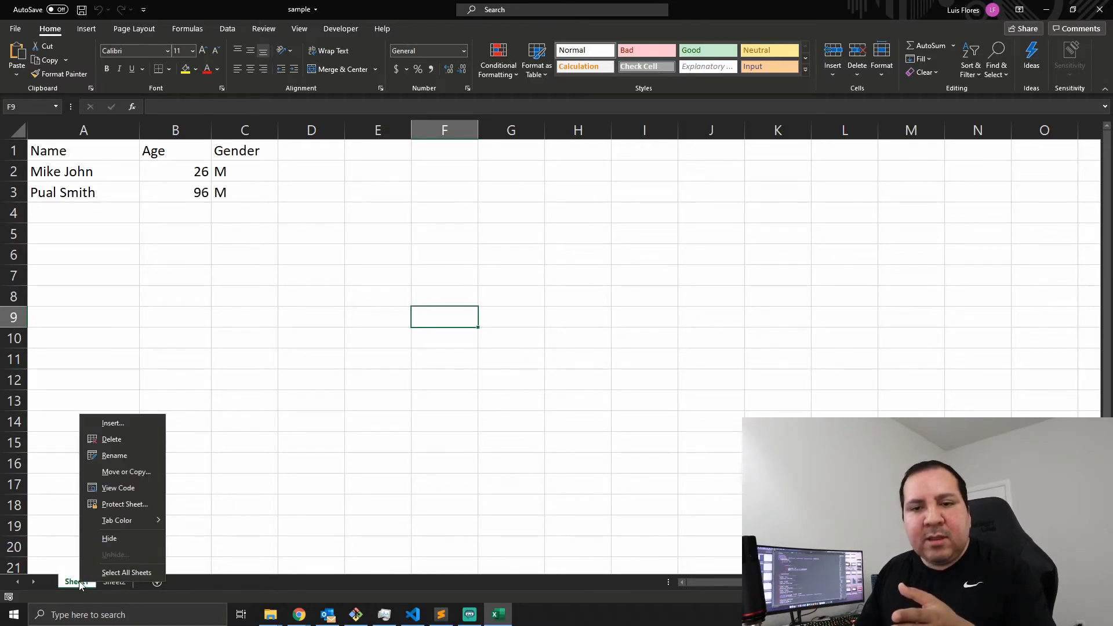
left_click(291, 337)
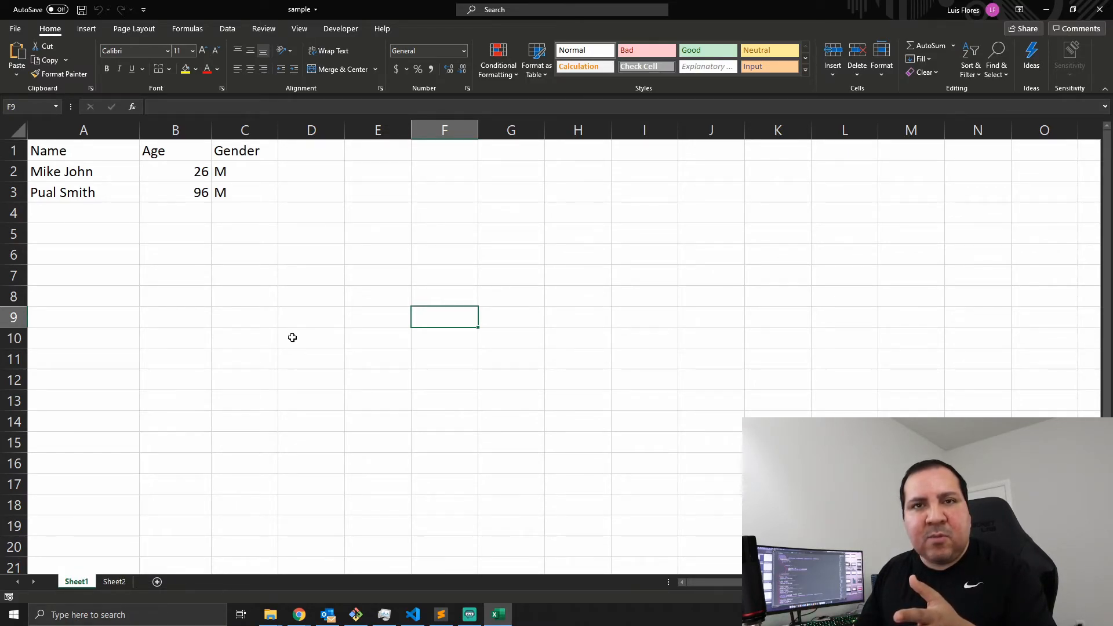
right_click(113, 581)
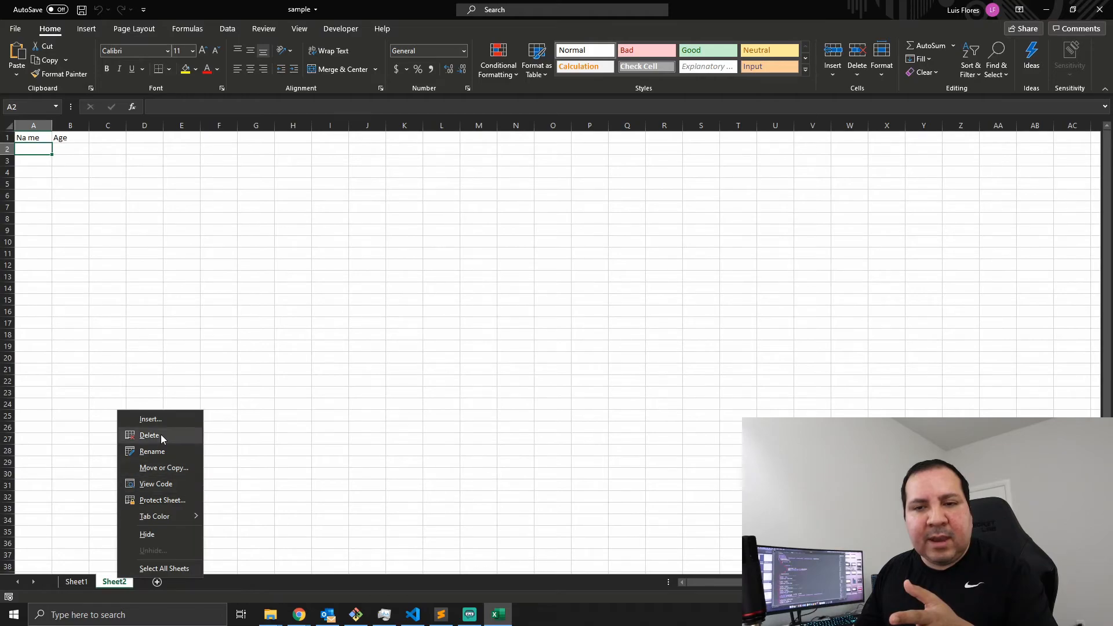
left_click(149, 434)
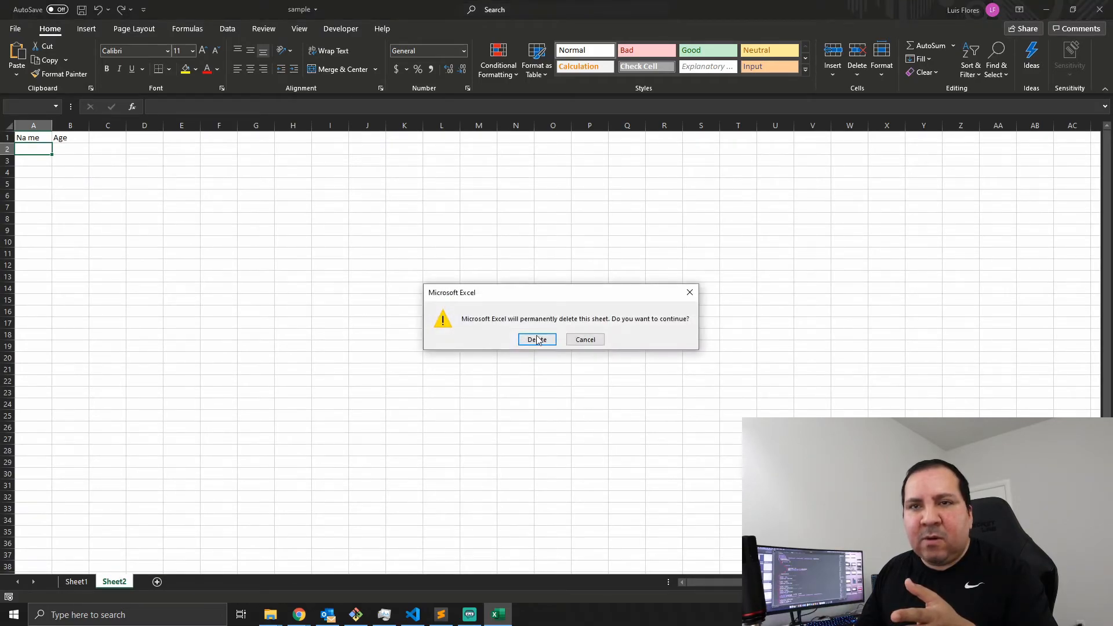
left_click(536, 339)
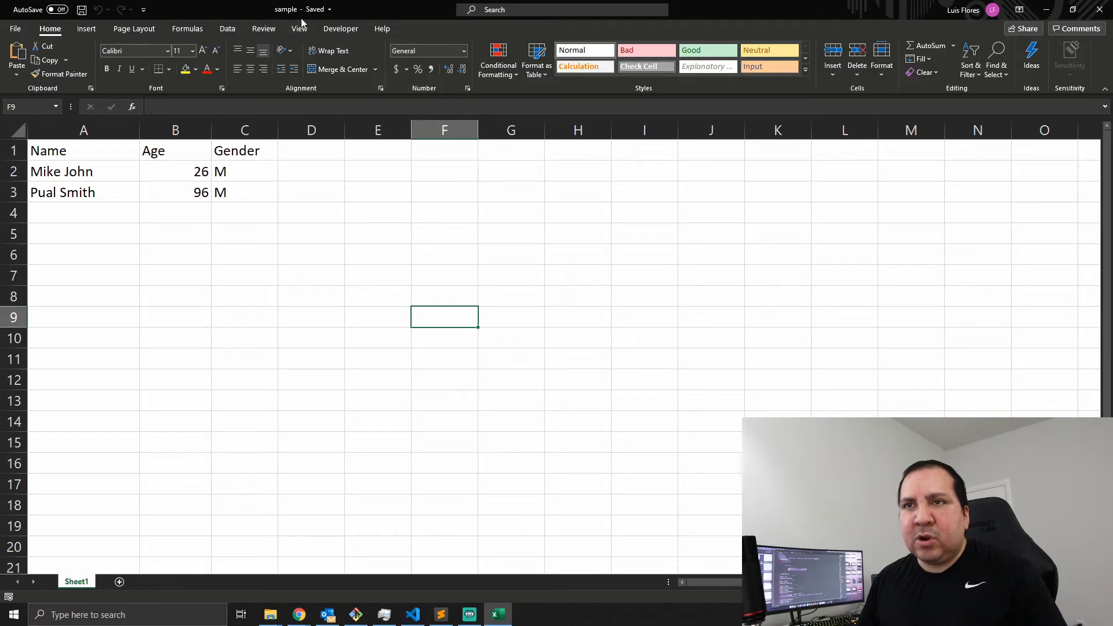
- Protect the workbook structure again, this time without a password
left_click(482, 60)
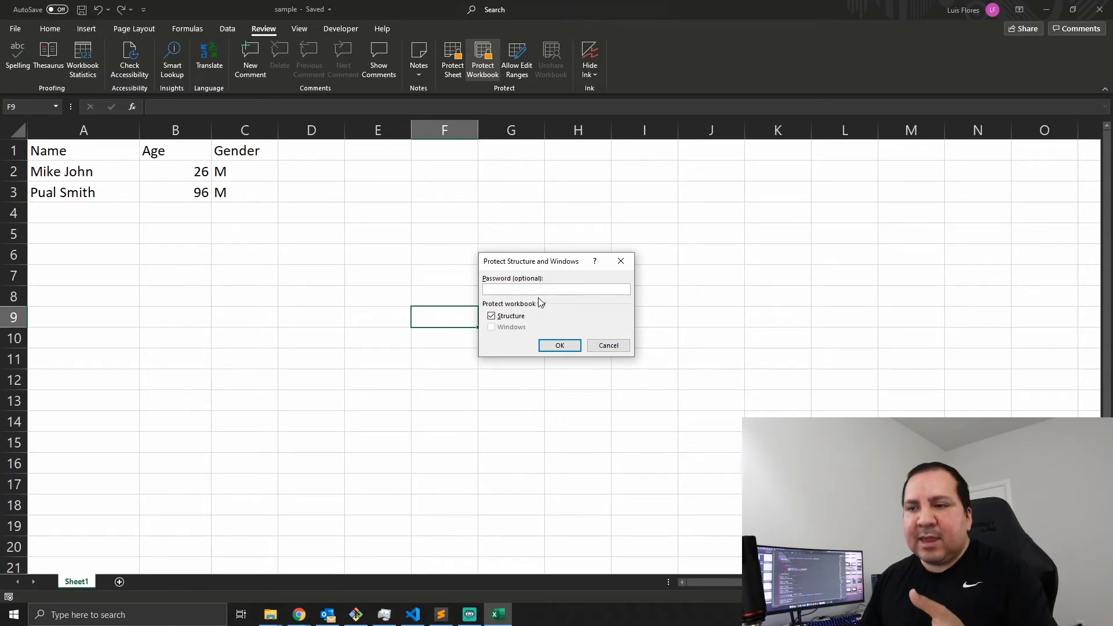
left_click(555, 289)
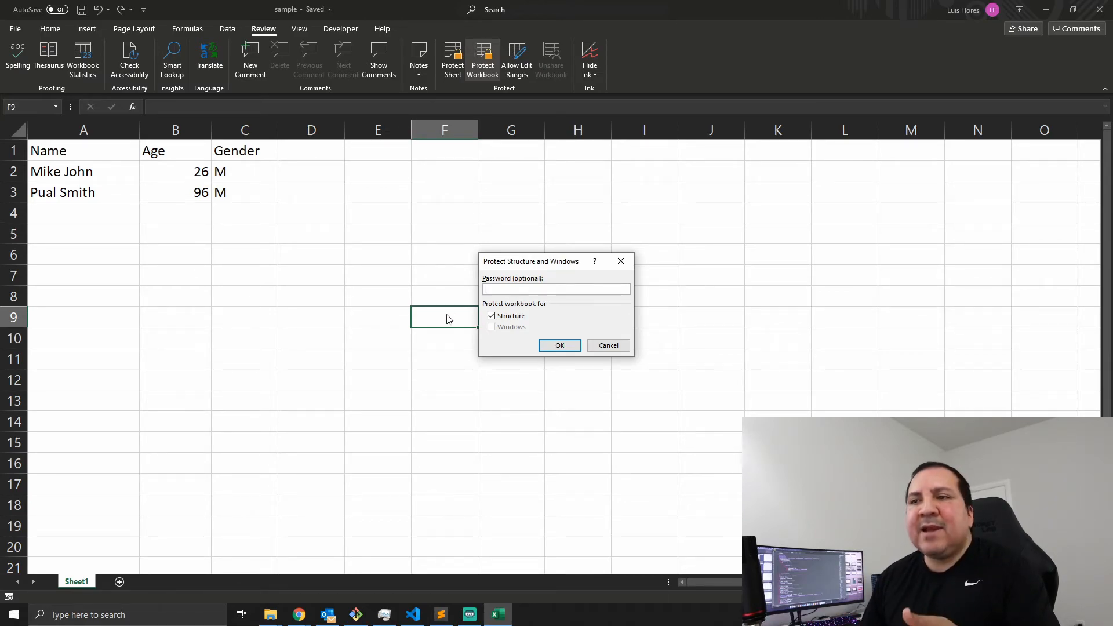
mouse_move(449, 299)
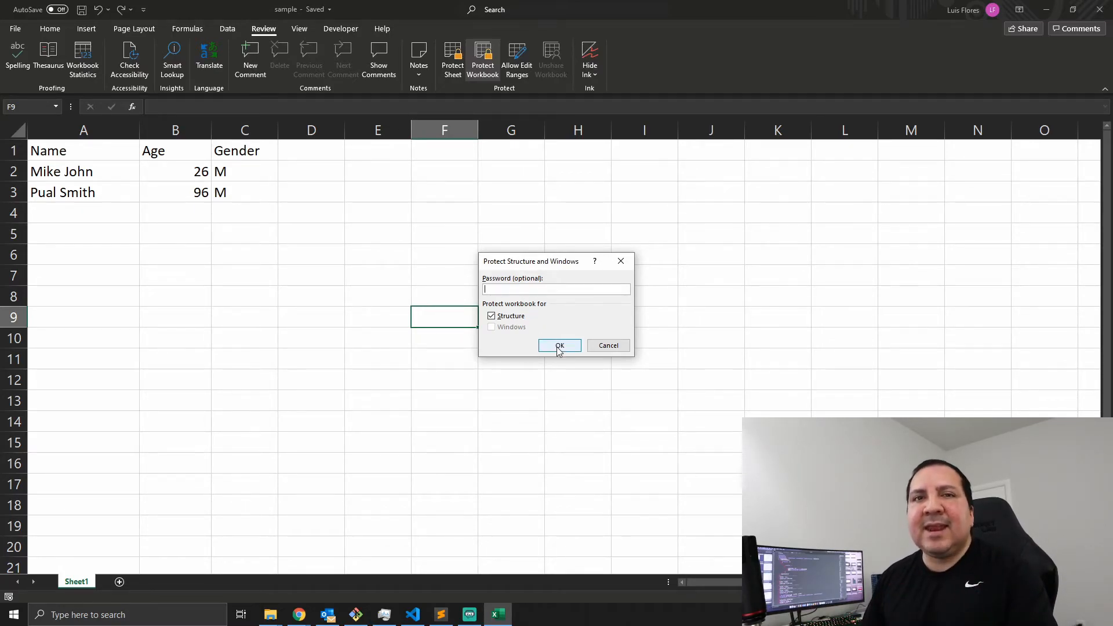
left_click(558, 346)
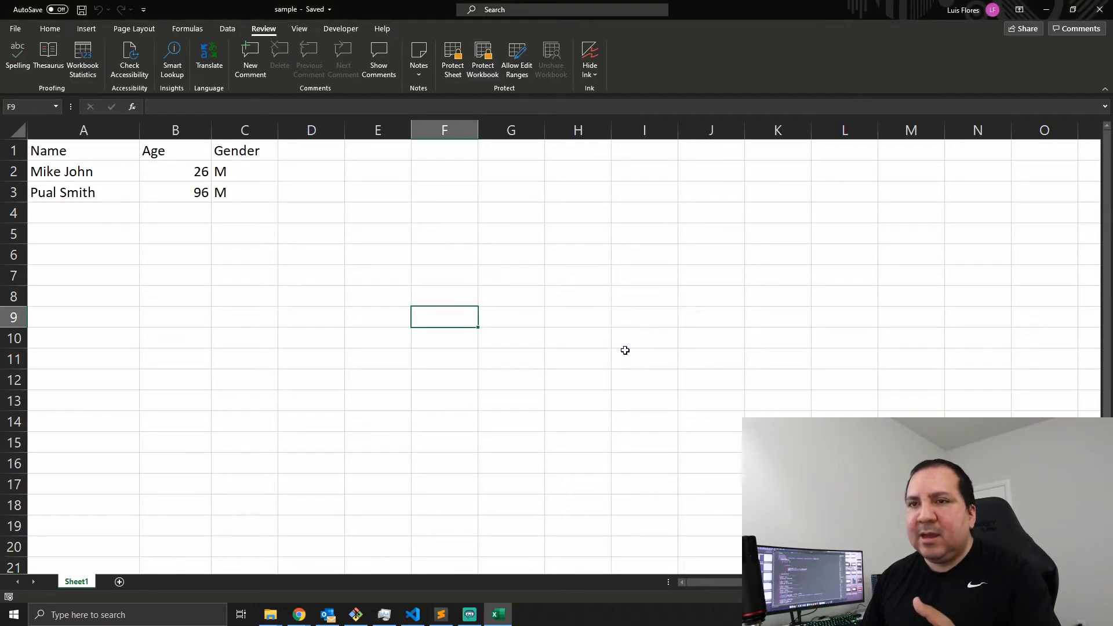